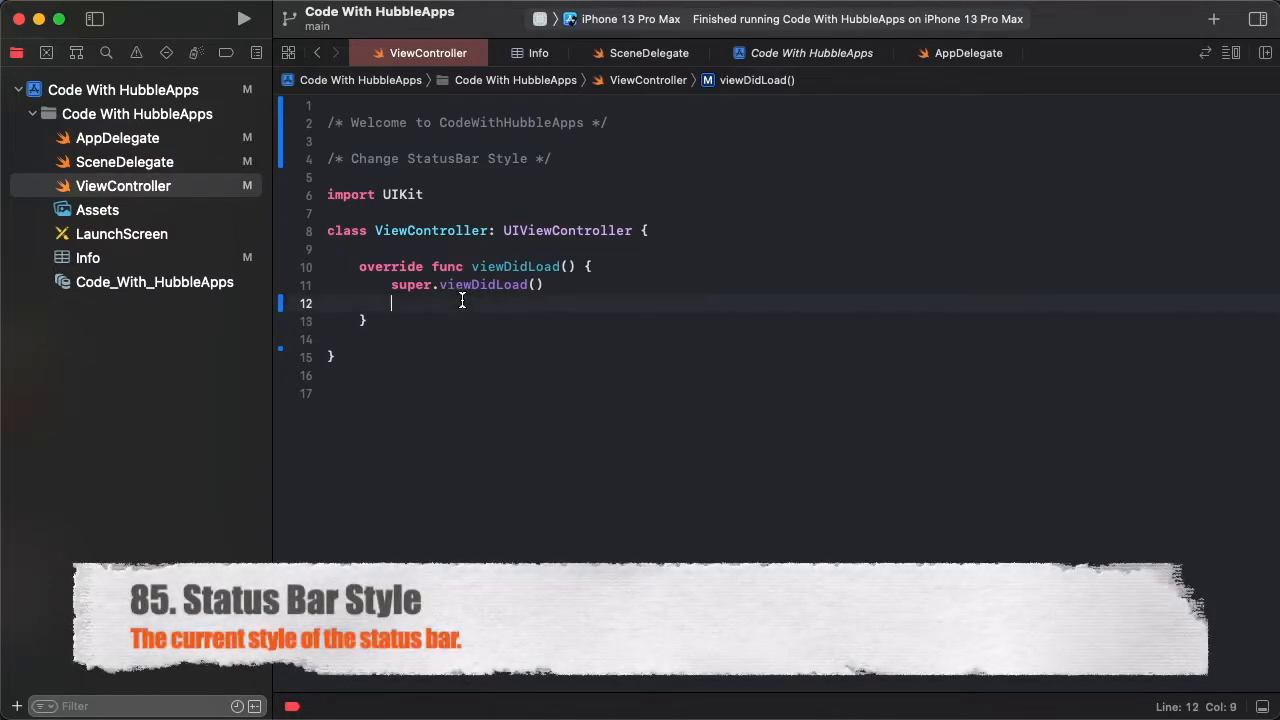
Build and run, then set view.backgroundColor = .red in viewDidLoad
click(245, 18)
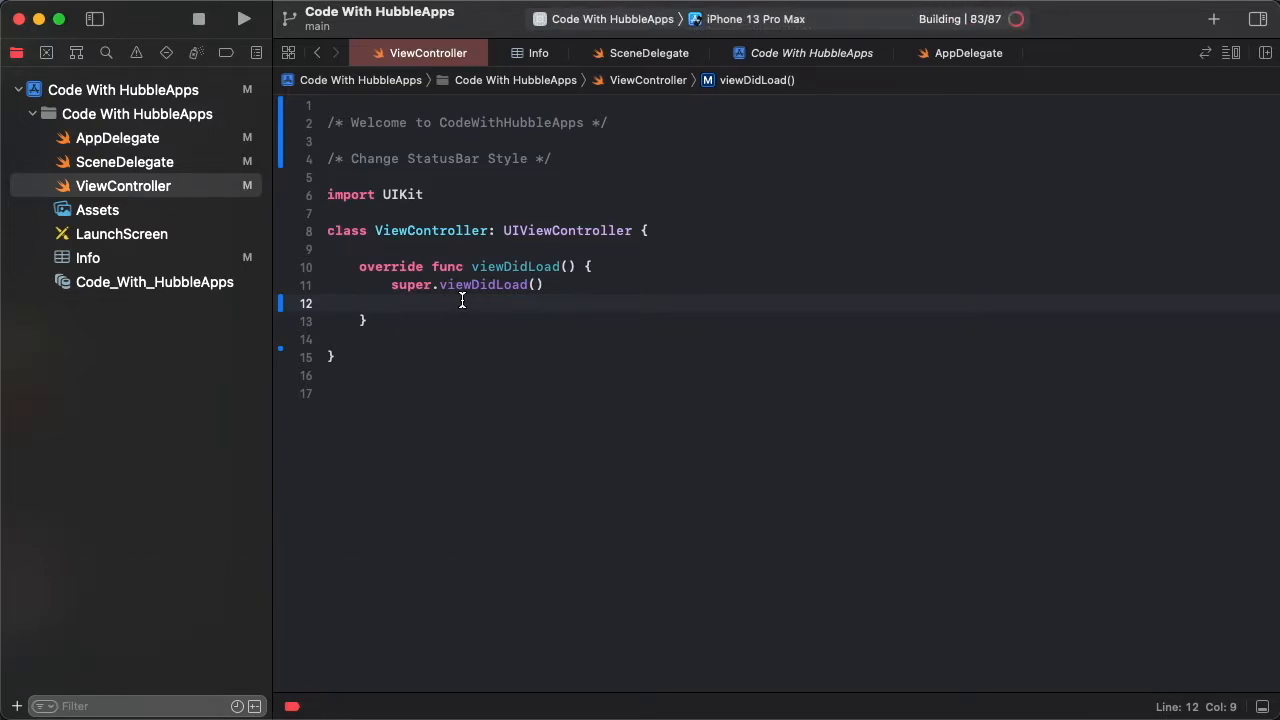
click(244, 18)
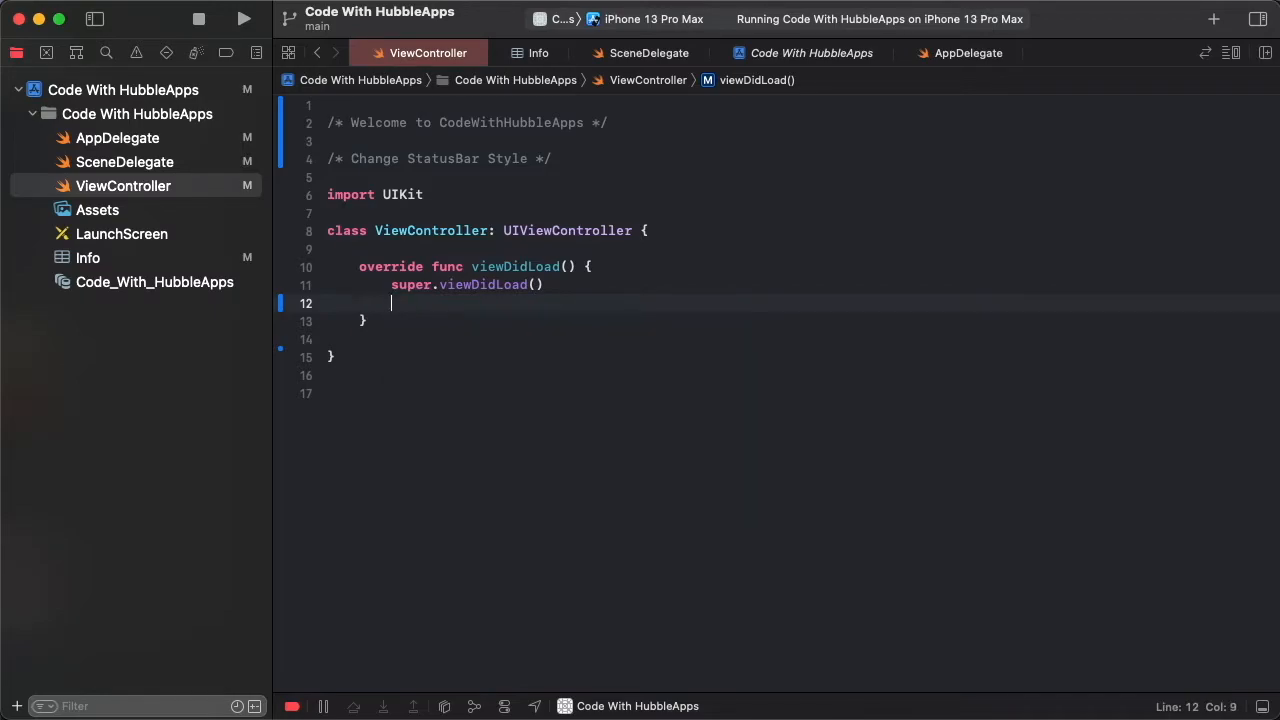
text(view.backgroundColor = .red)
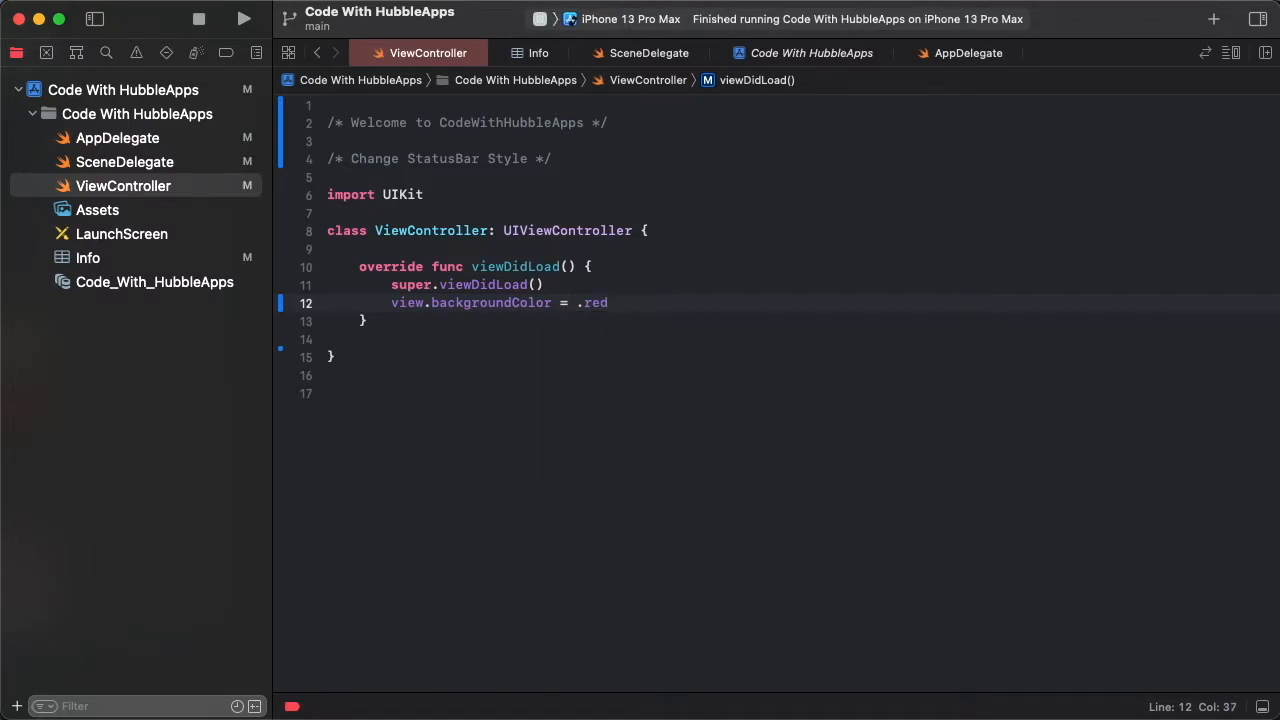
Run the app and view the red screen's status bar in the simulator
click(244, 18)
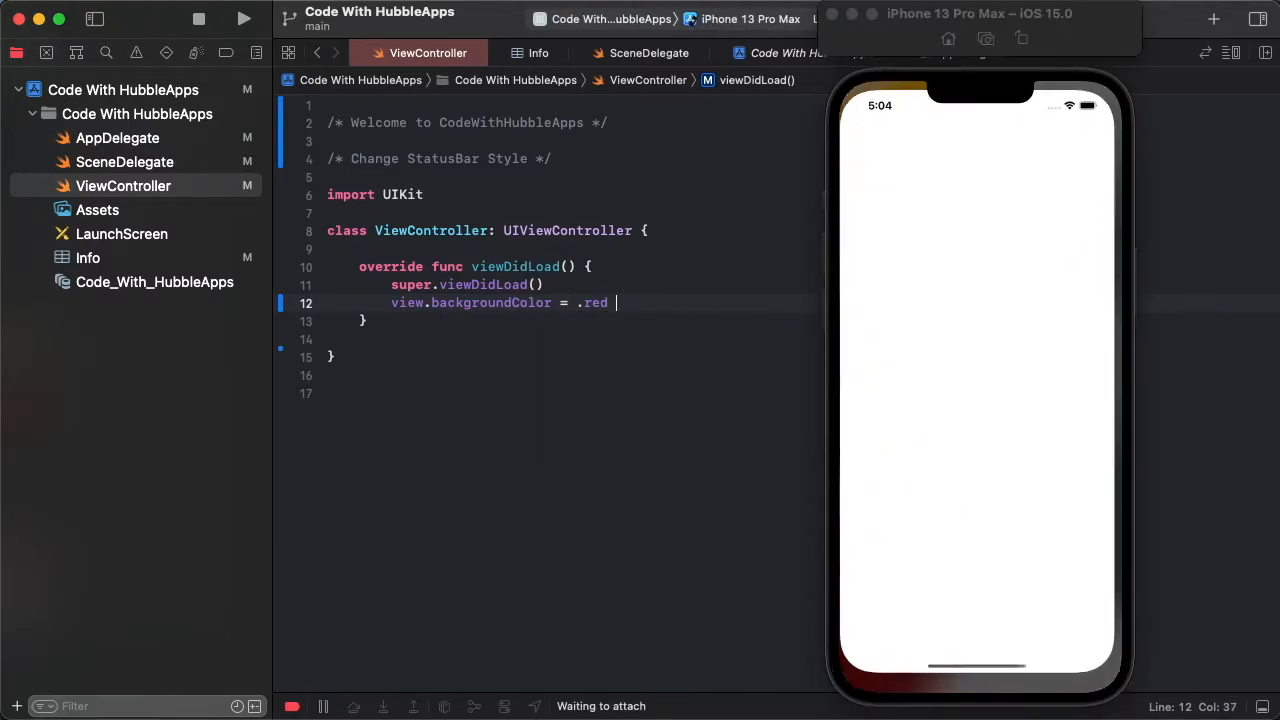
click(243, 18)
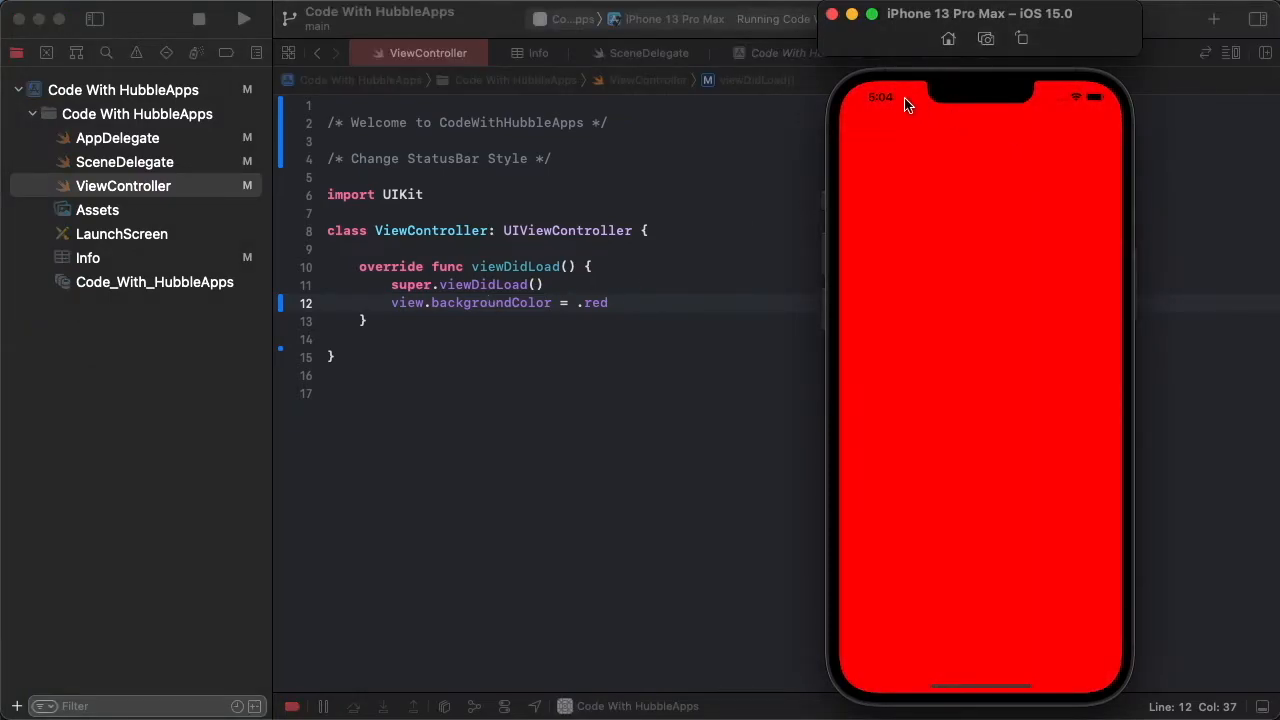
mouse_move(885, 107)
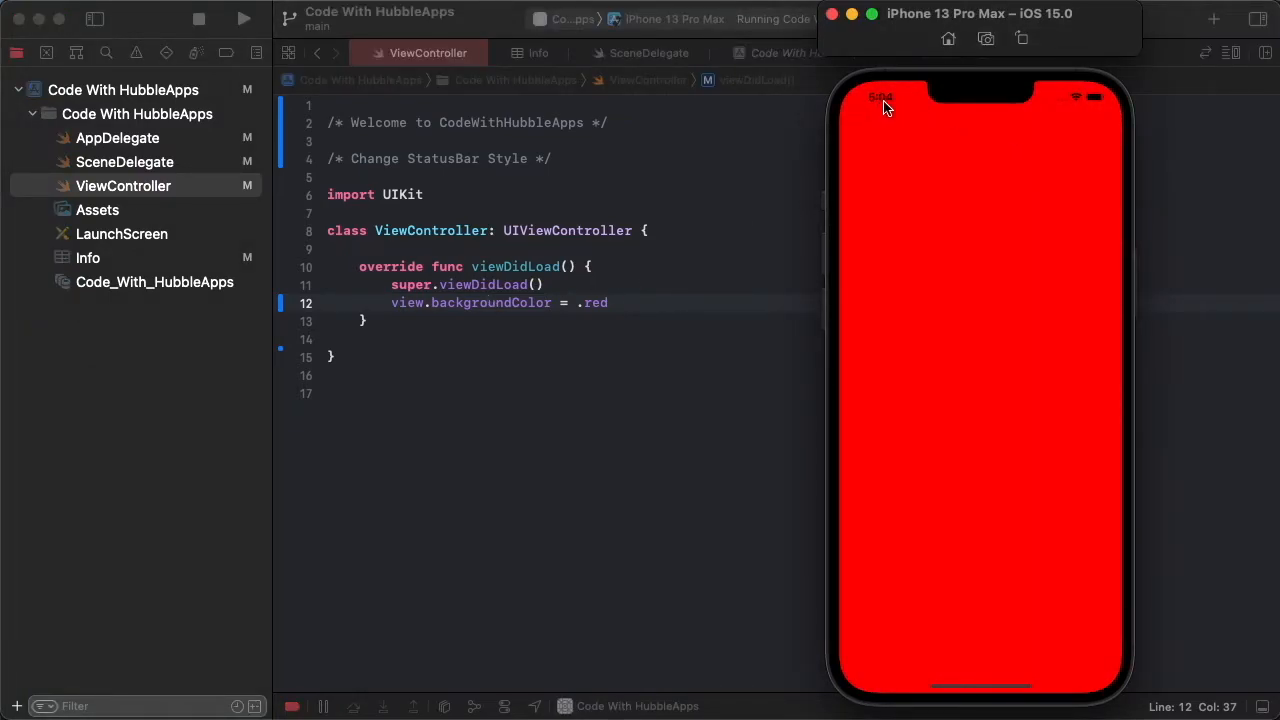
mouse_move(1090, 108)
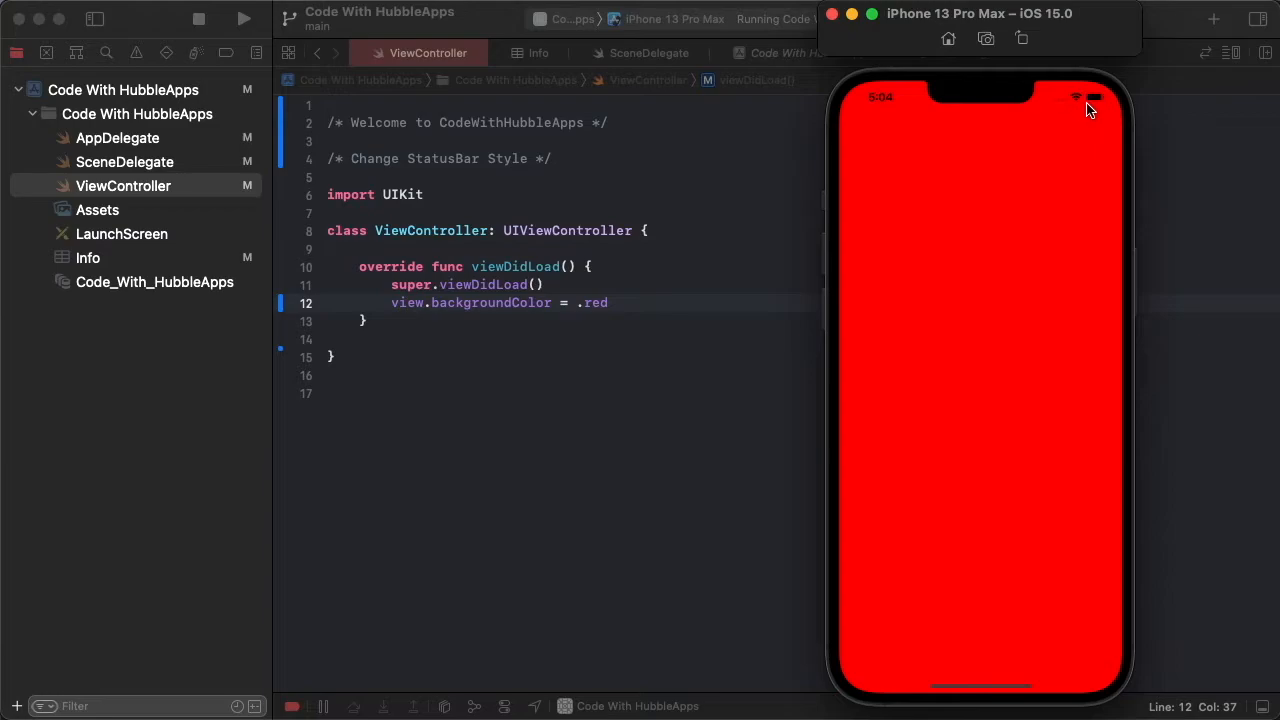
mouse_move(892, 98)
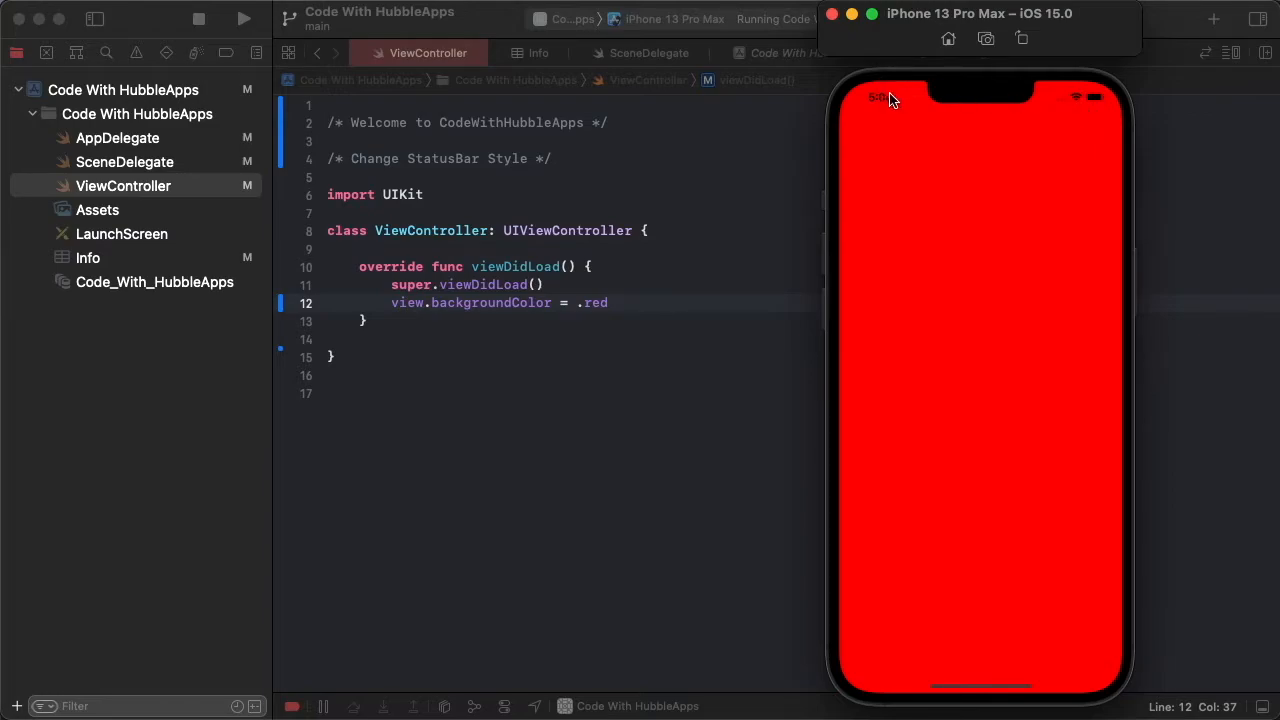
mouse_move(1058, 99)
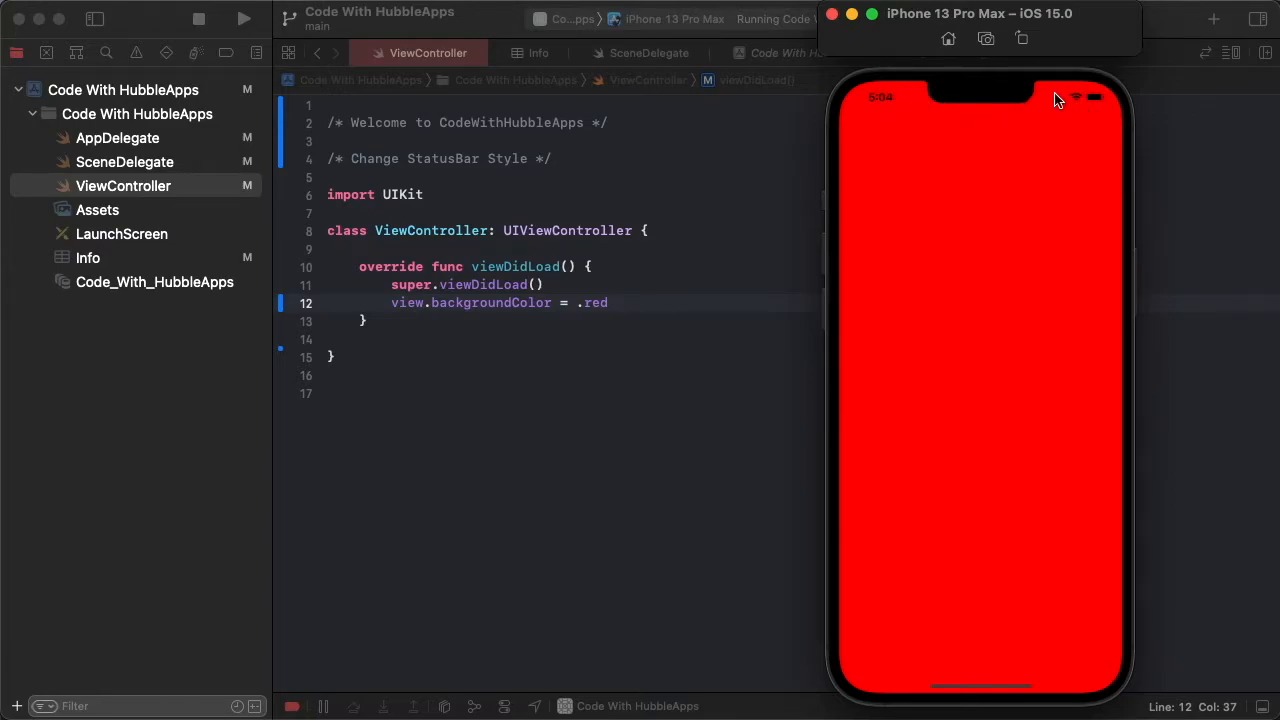
mouse_move(1100, 98)
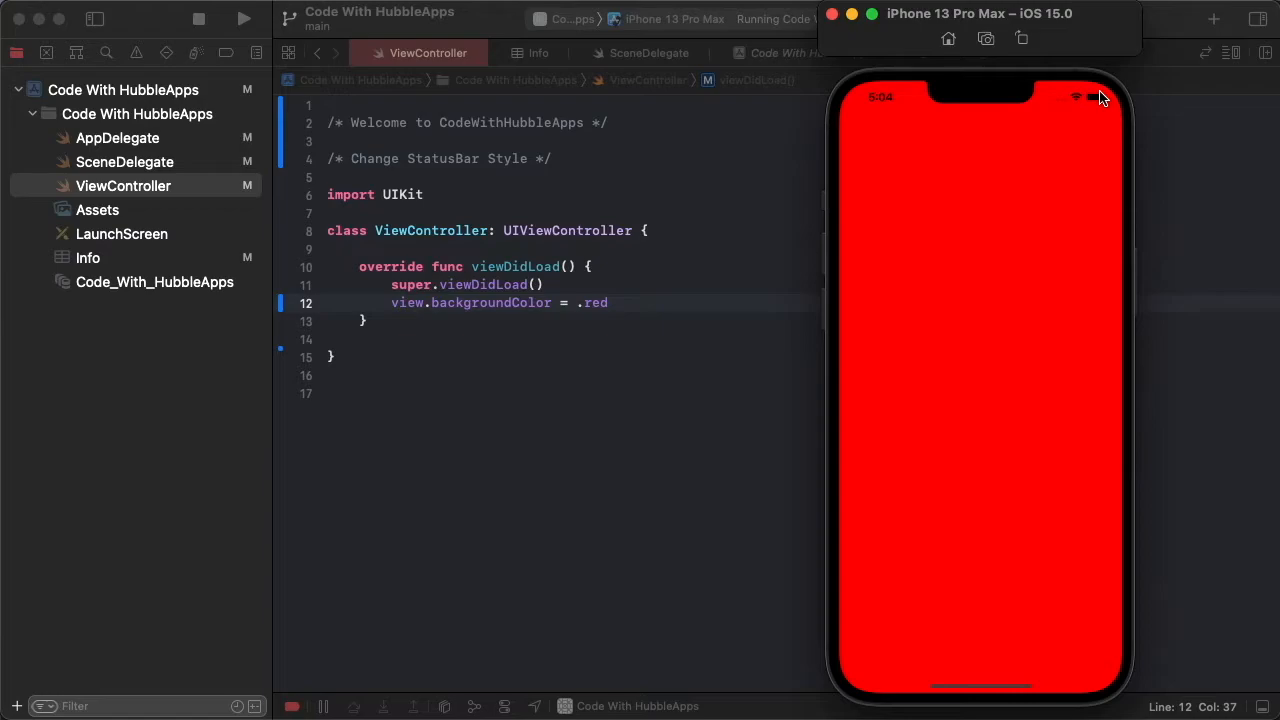
mouse_move(733, 138)
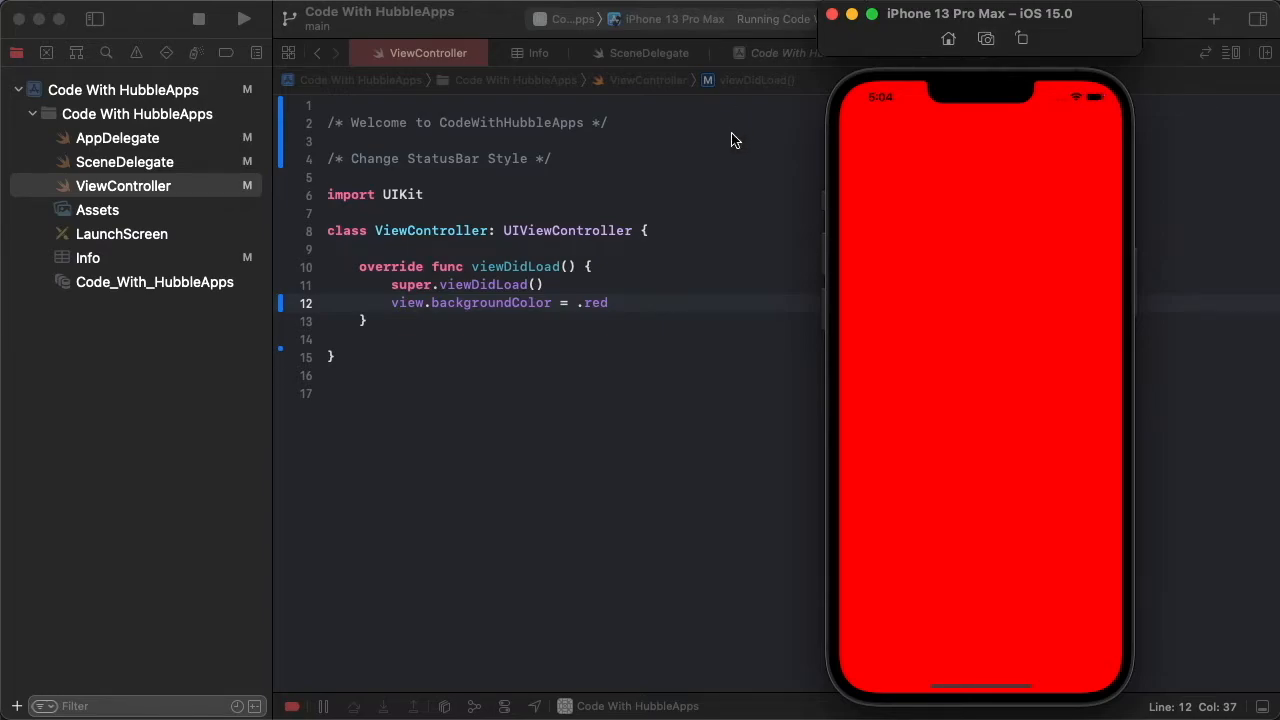
mouse_move(448, 340)
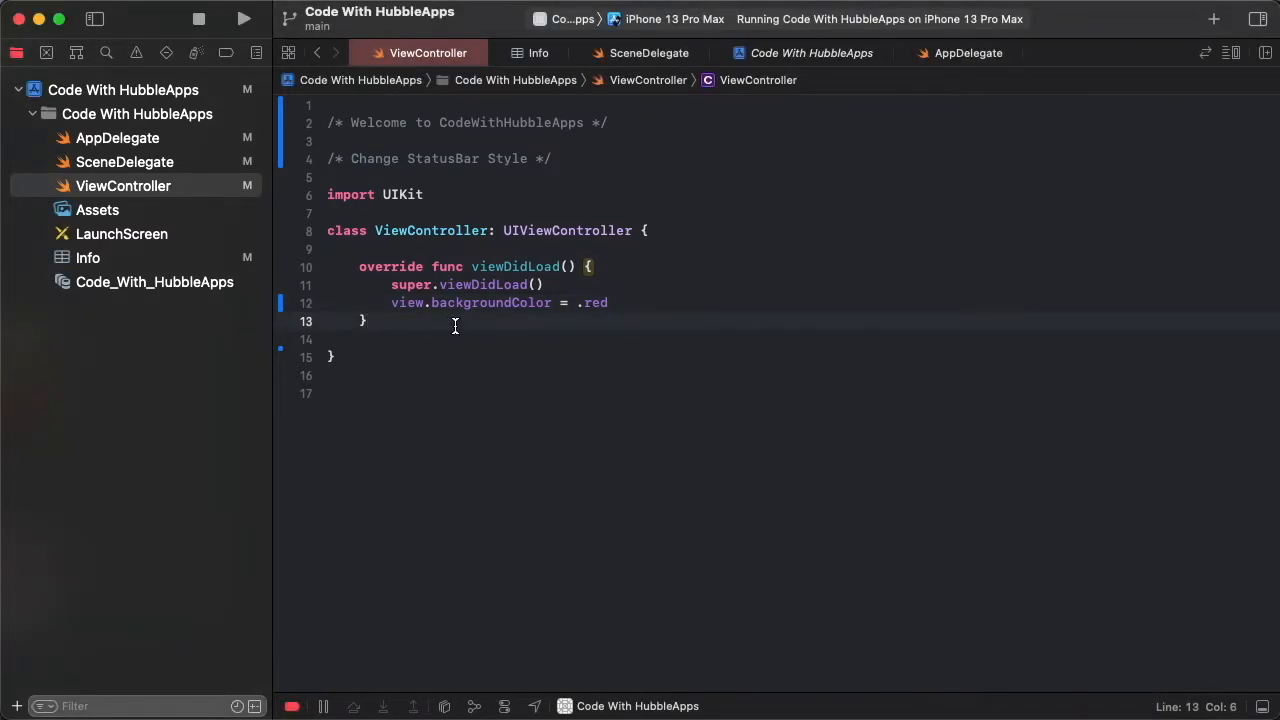
Add a preferredStatusBarStyle override returning .lightContent below viewDidLoad
key(return)
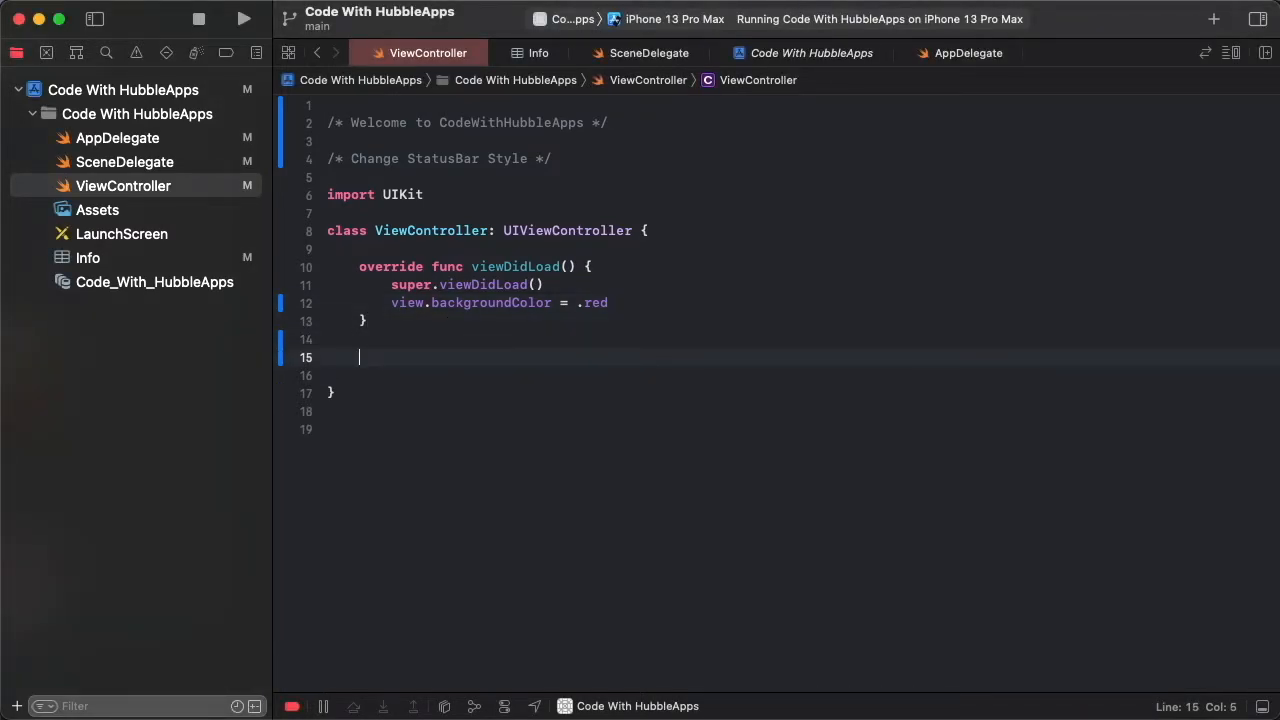
text(pre)
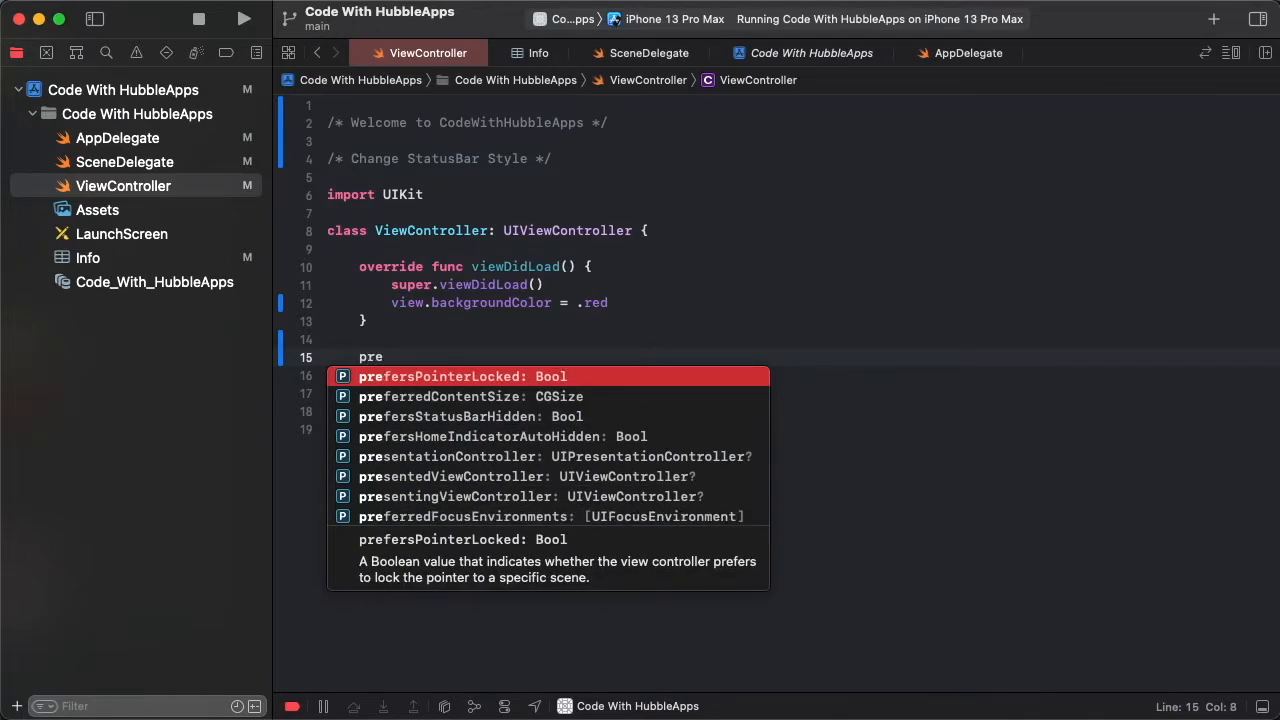
text(f)
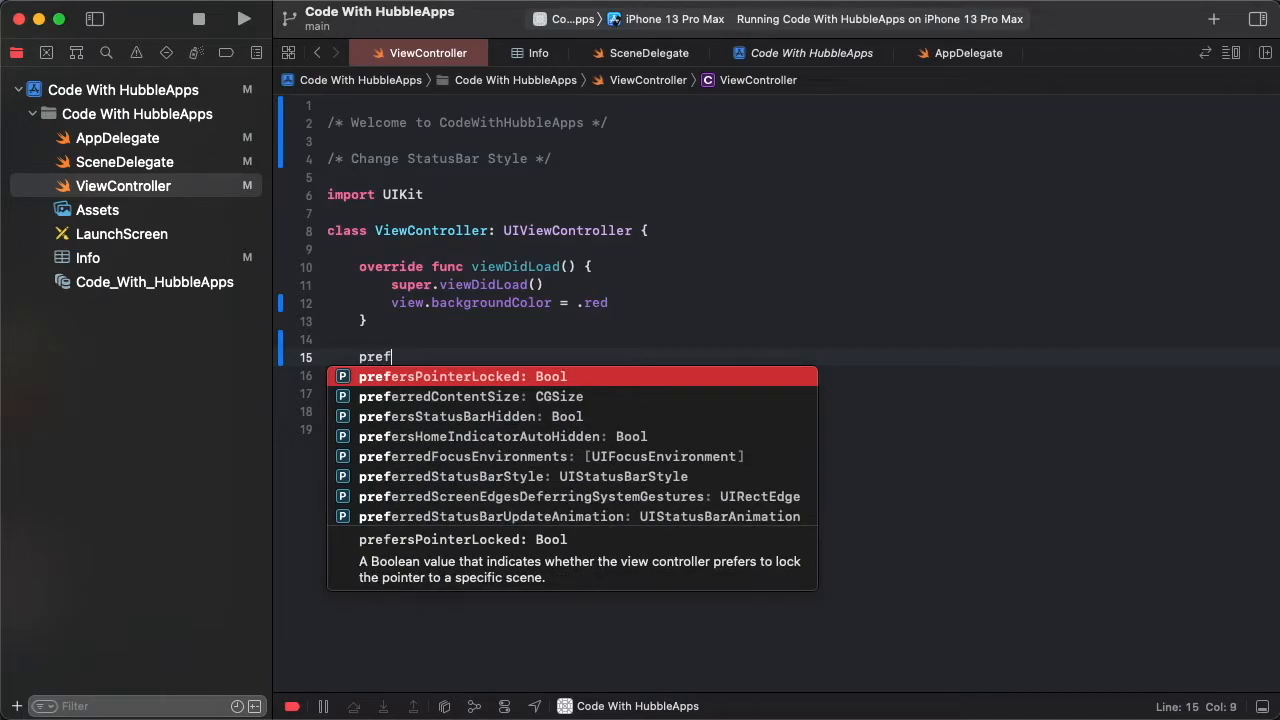
text(erredStatusBarStyle: UIStatusBarStyle {)
click(803, 376)
text(.)
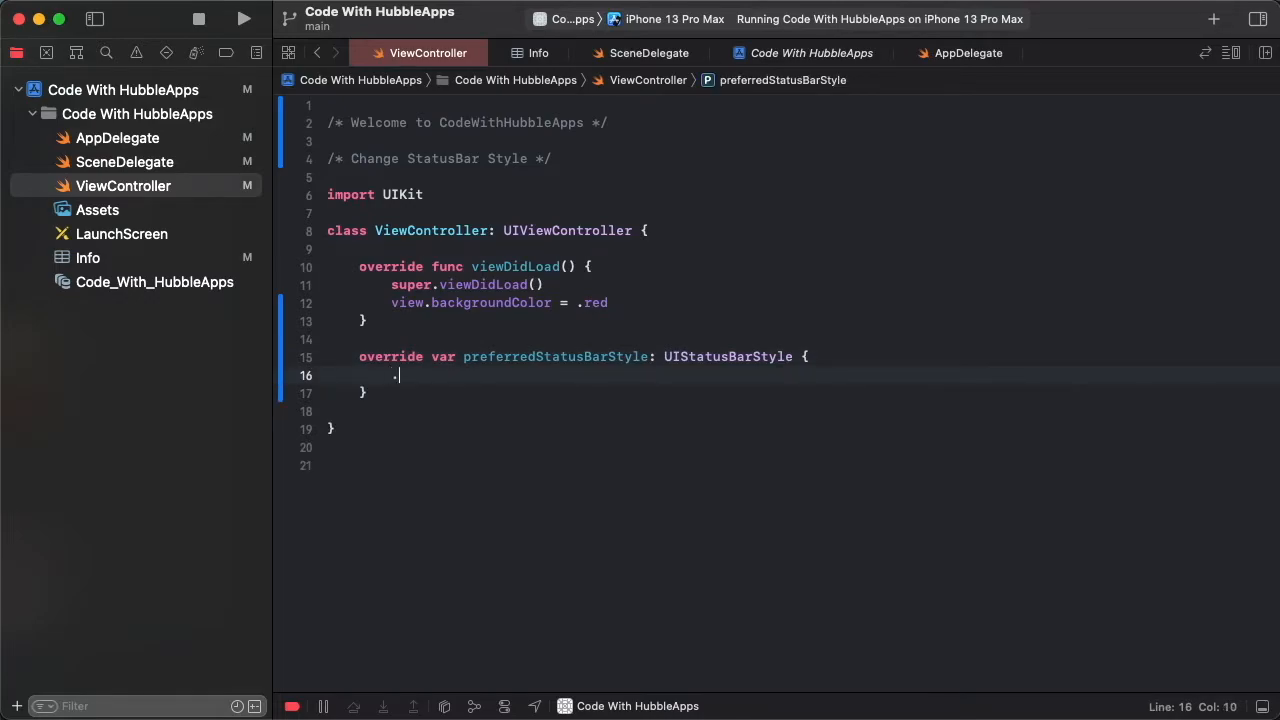
text(lightContent)
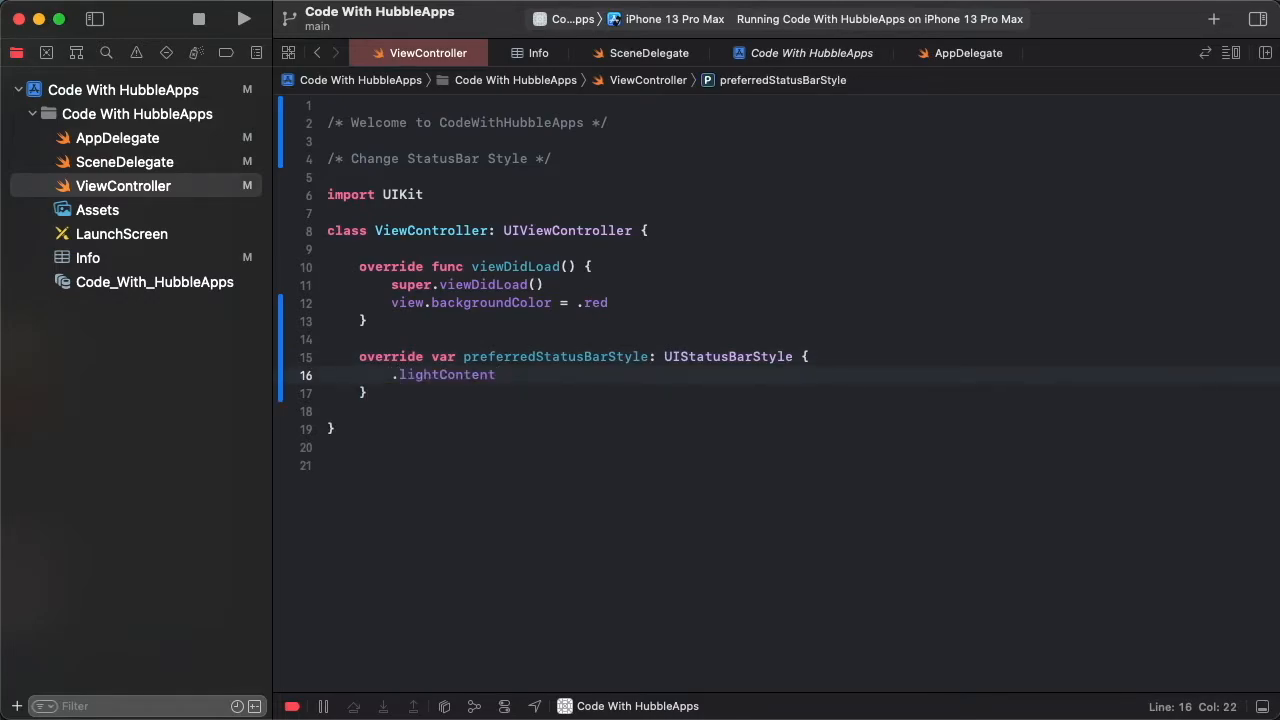
Run the app with the light status bar style, then switch to .darkContent
click(244, 18)
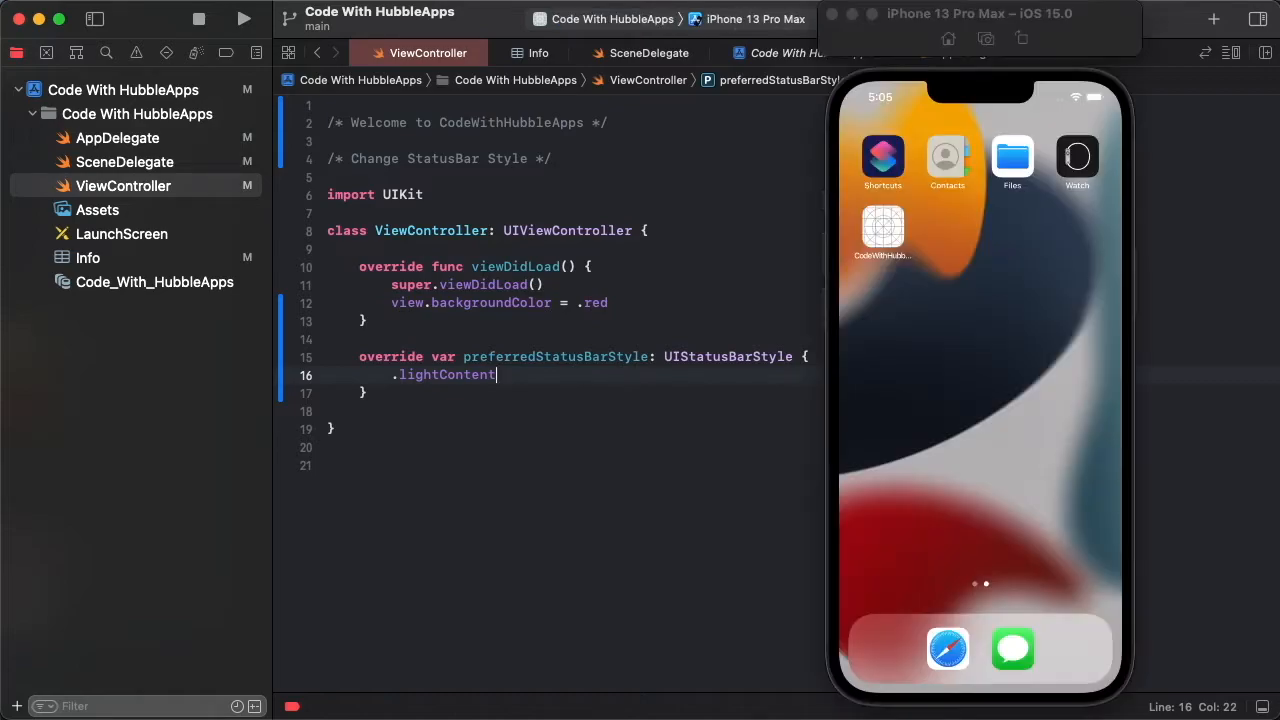
click(244, 18)
text(dark)
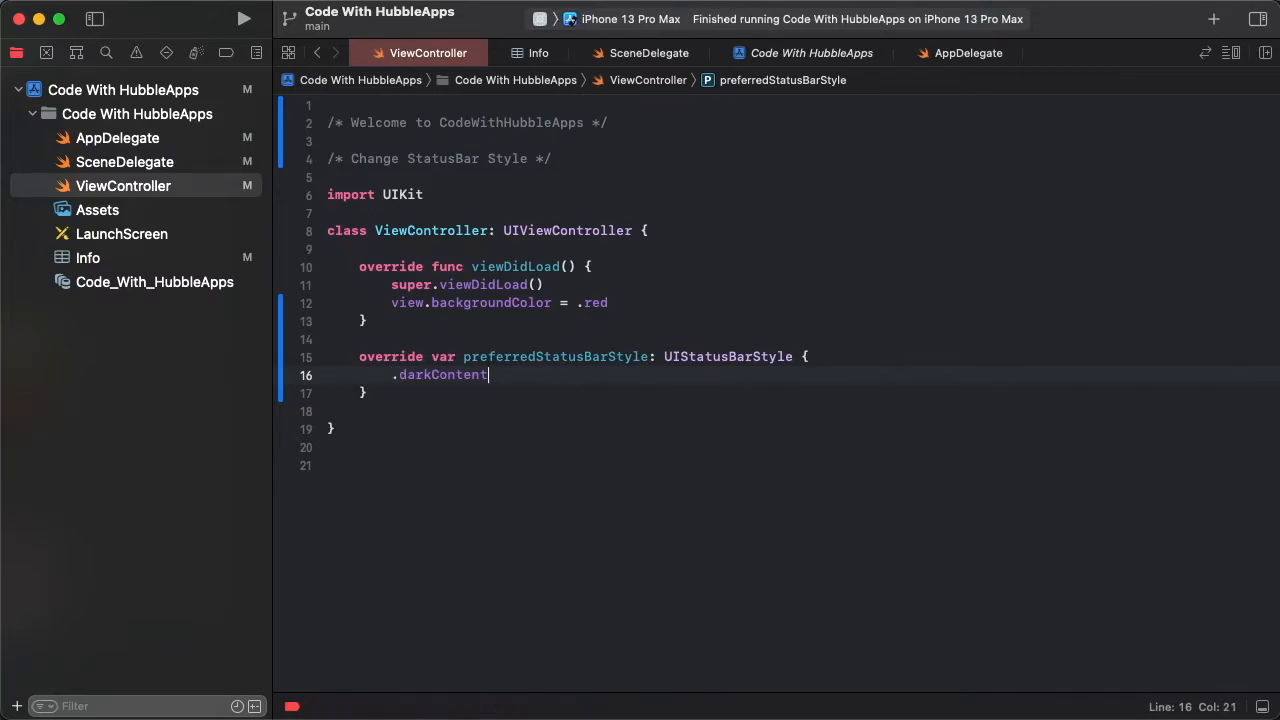
Rerun the app and view the dark status bar over the red screen
click(244, 18)
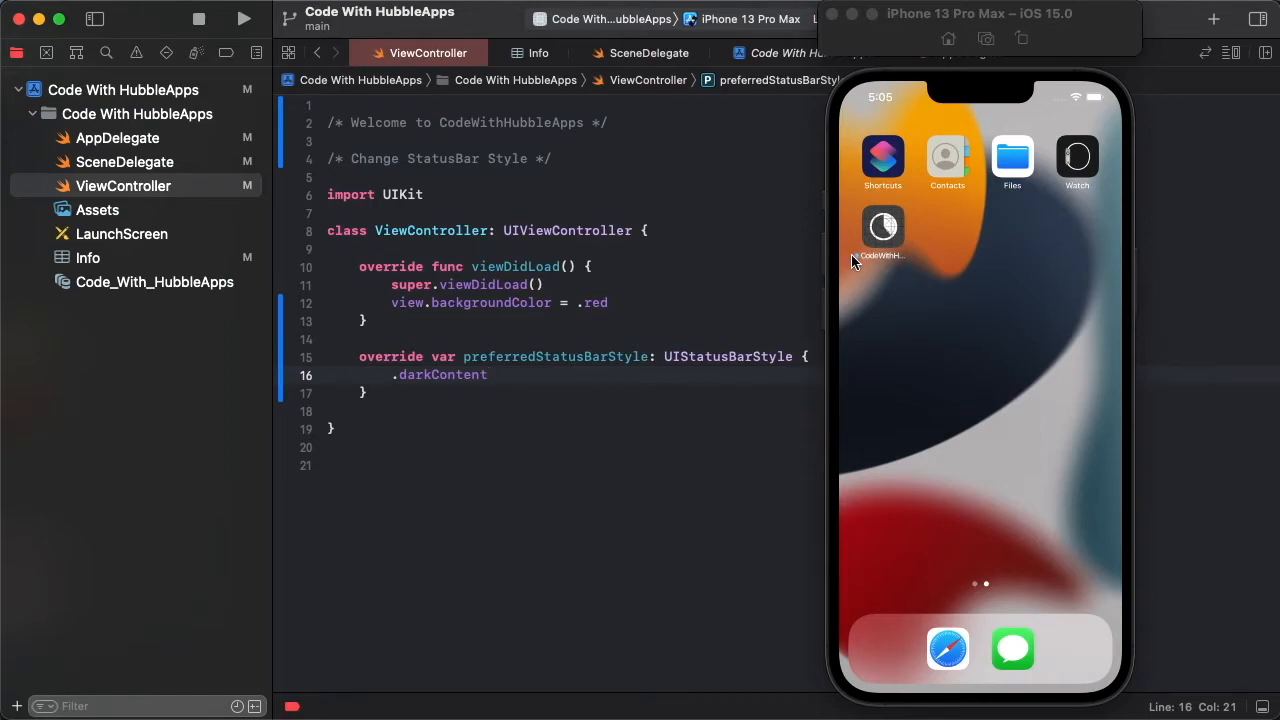
click(244, 18)
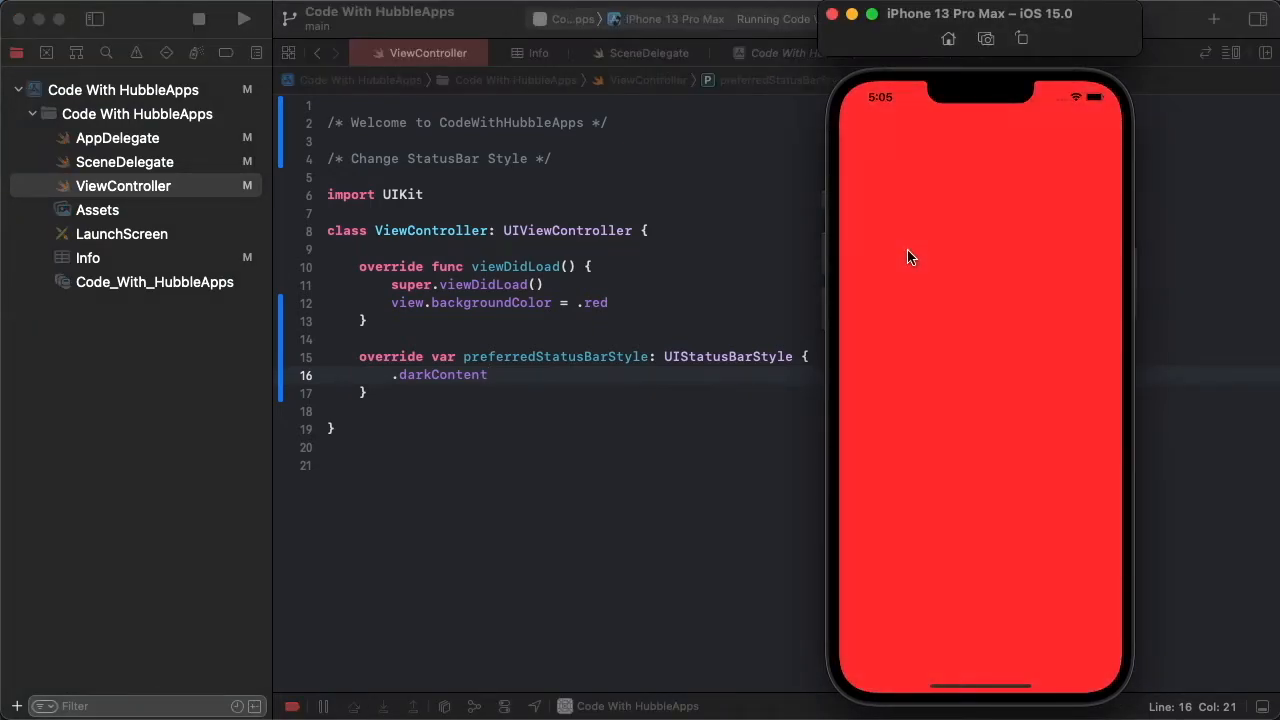
mouse_move(528, 390)
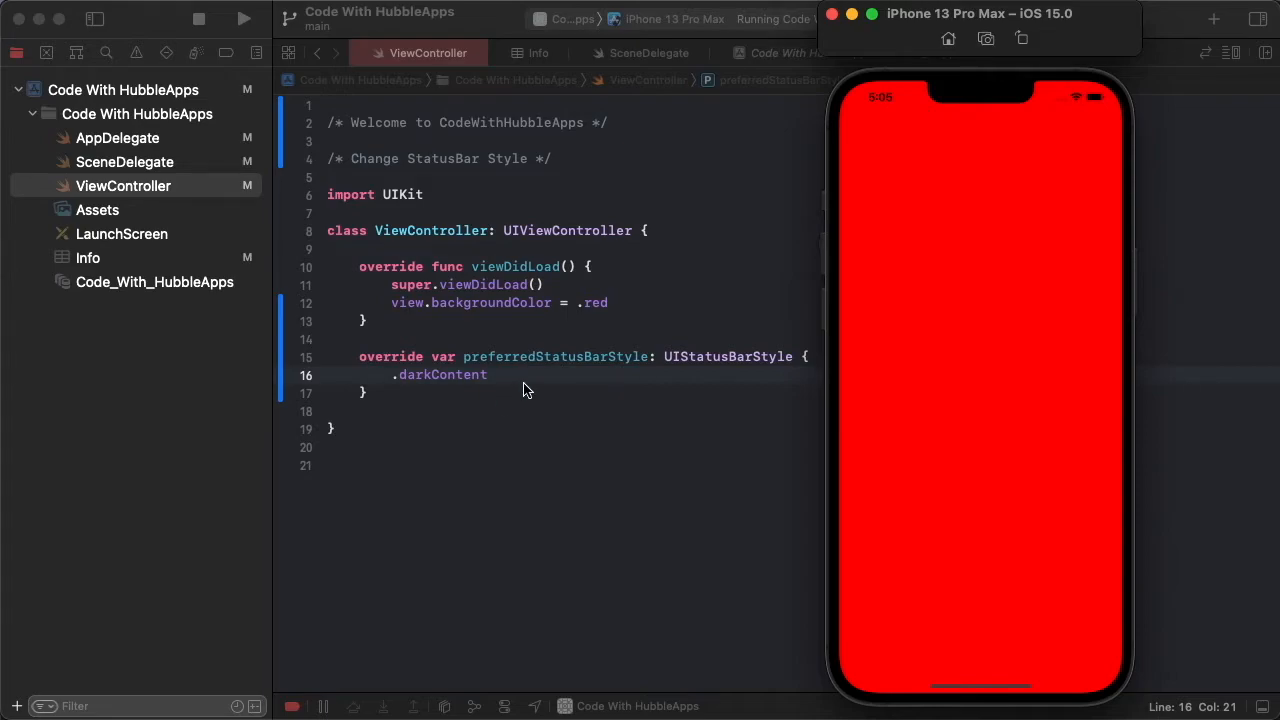
mouse_move(524, 390)
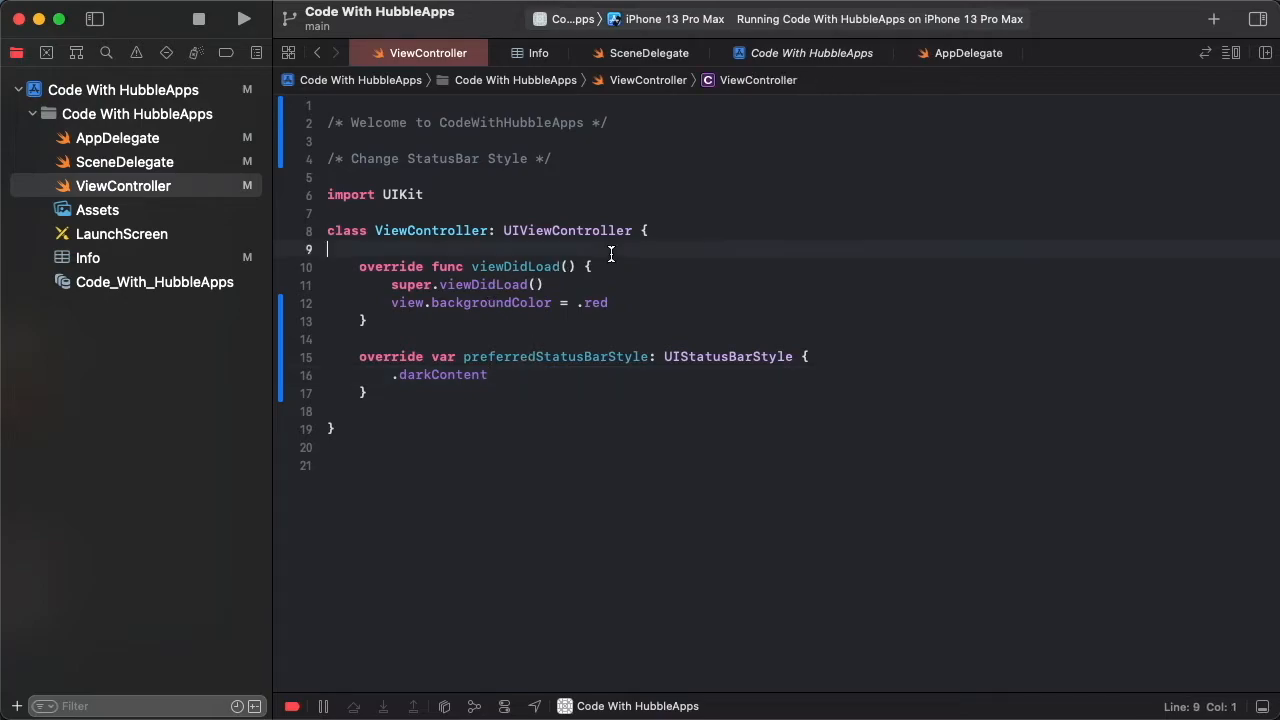
Add the property var isLight = true
text(var)
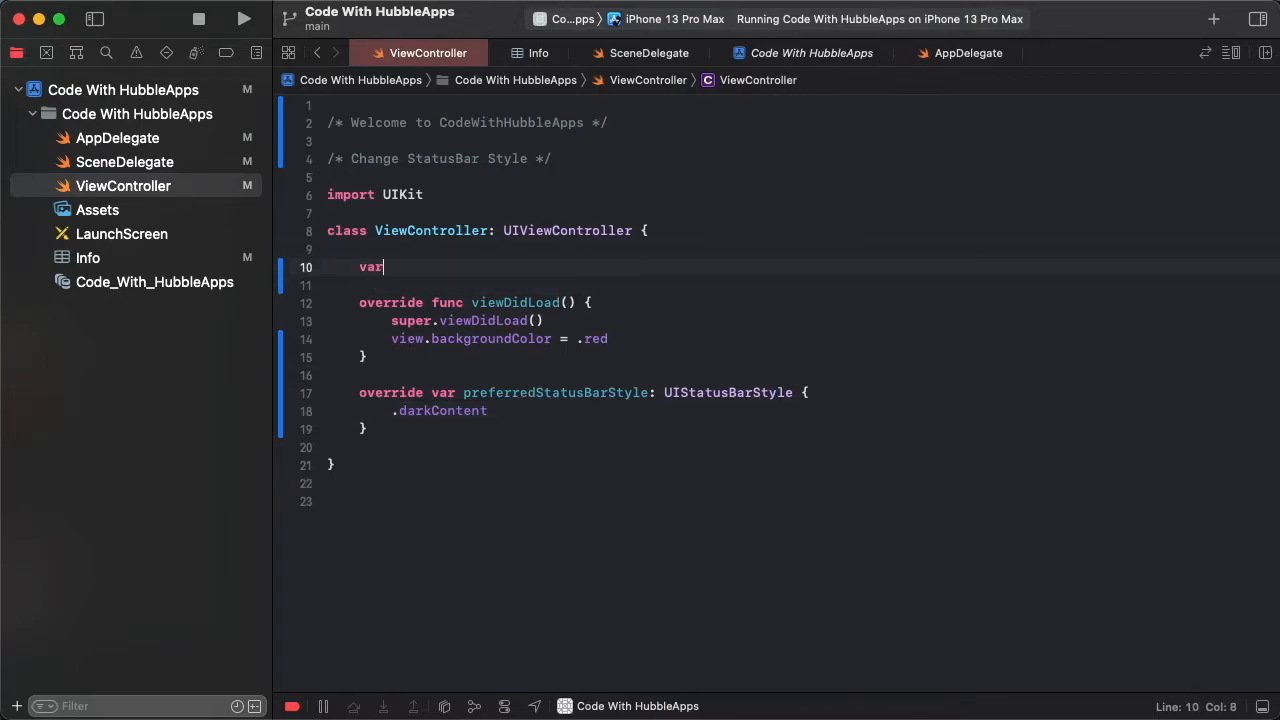
text(isLight)
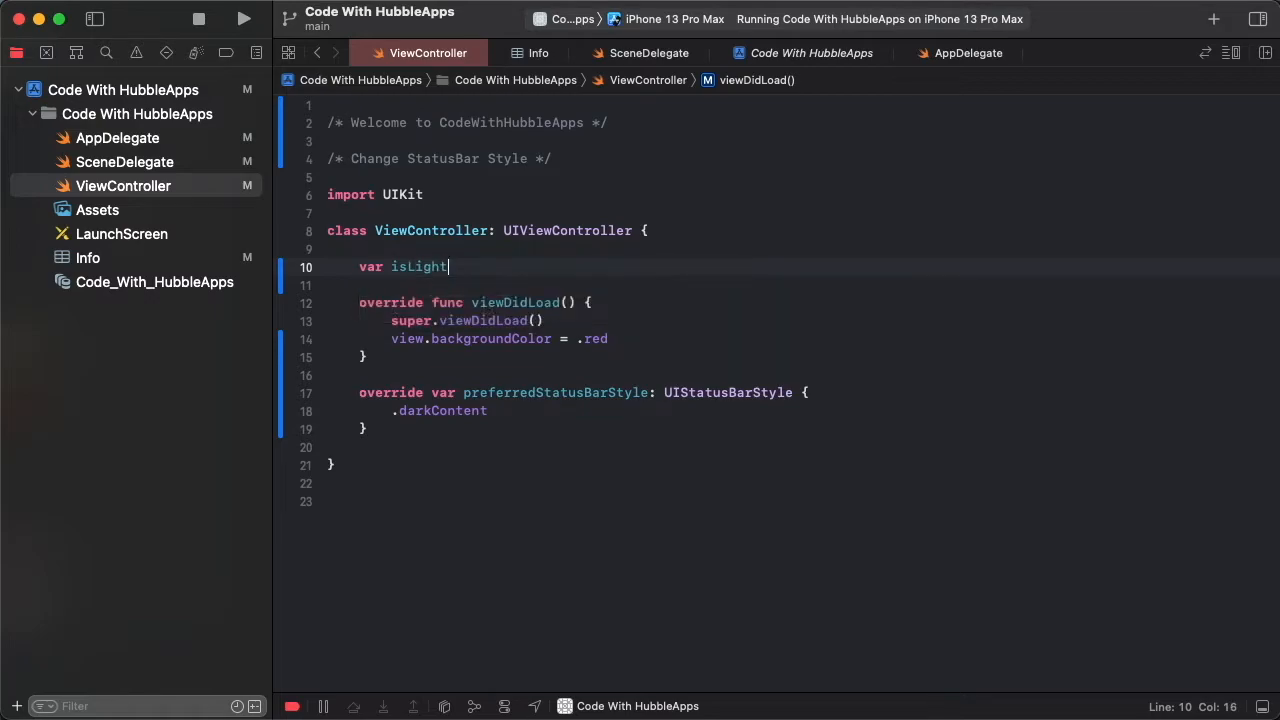
text(= true)
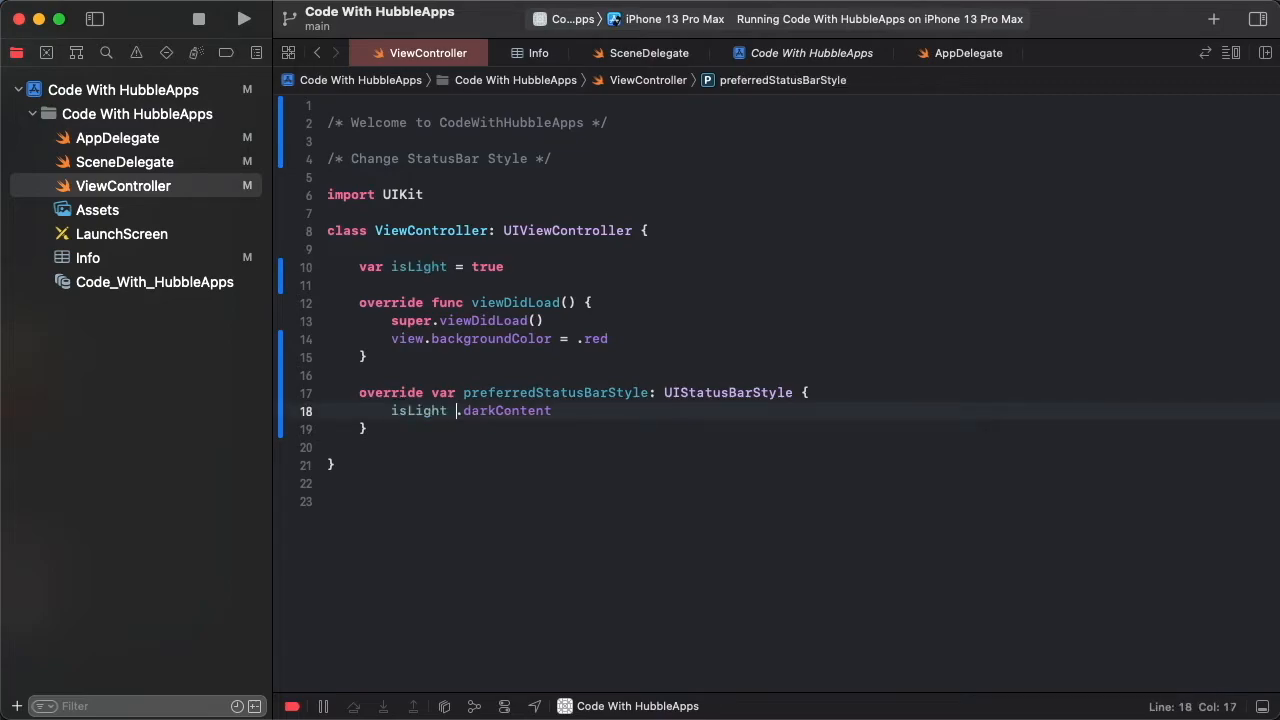
Return isLight ? .lightContent : .darkContent from preferredStatusBarStyle
text(?)
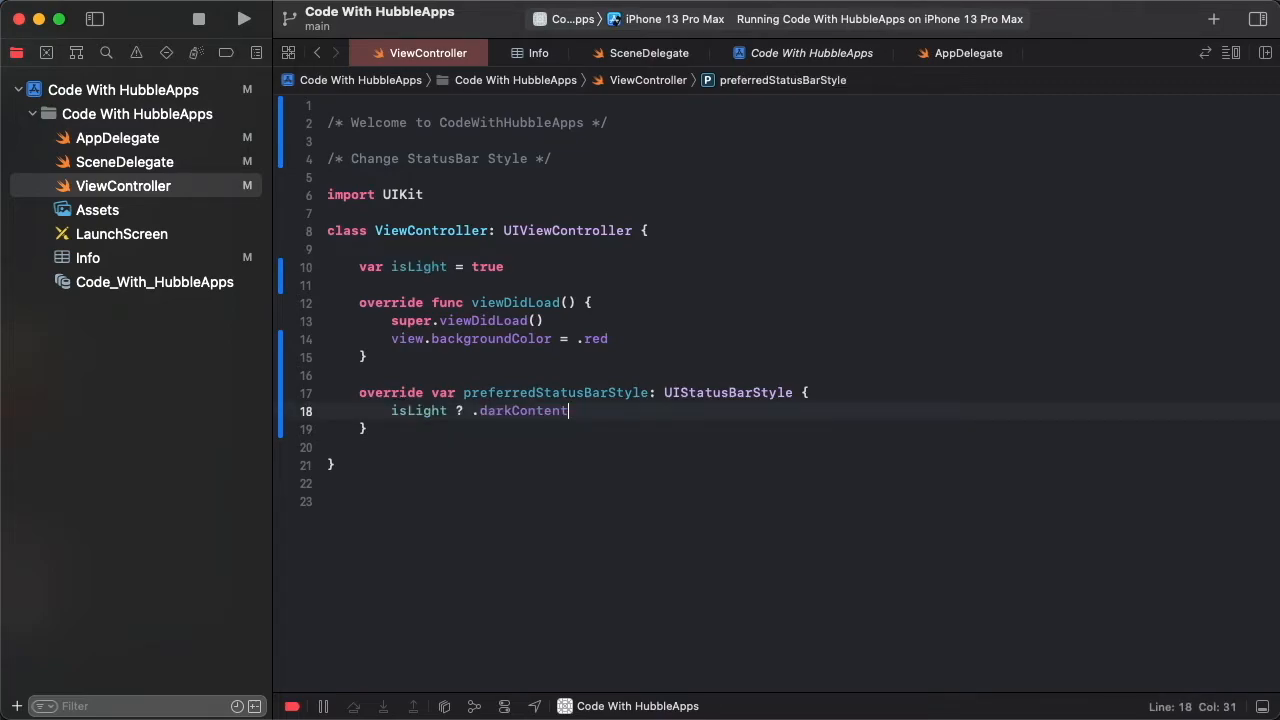
text(:)
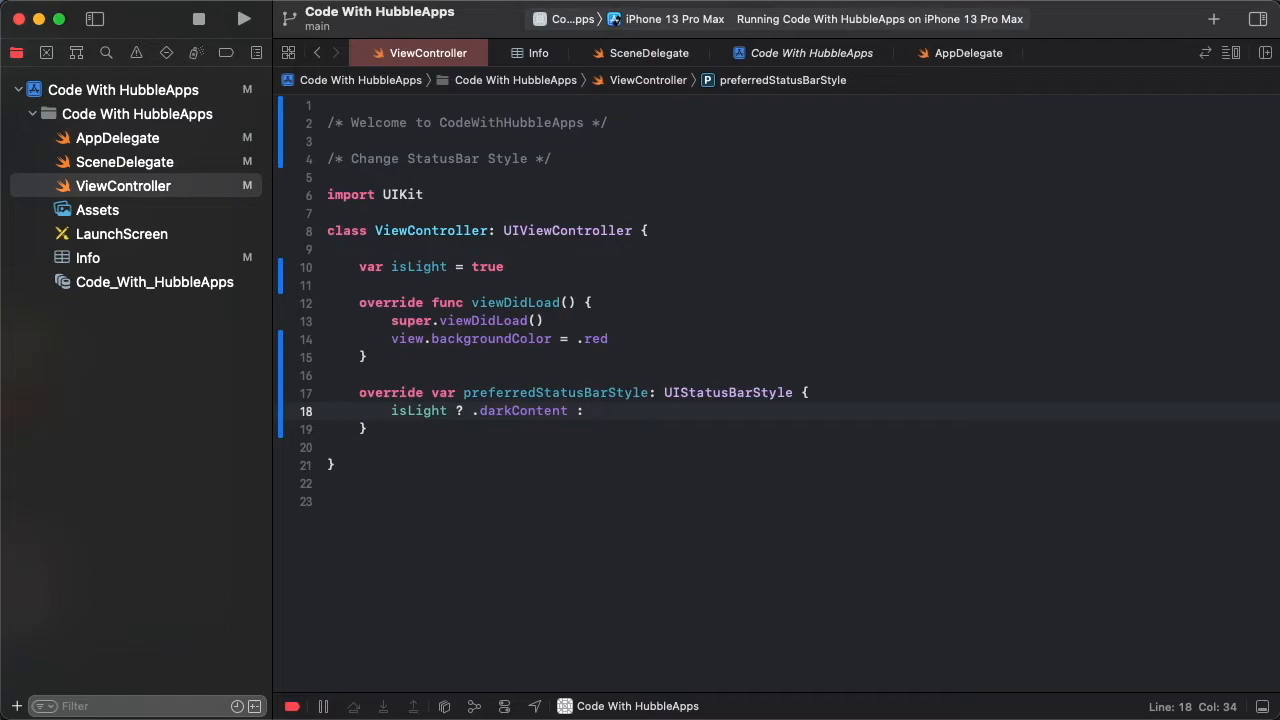
text(.)
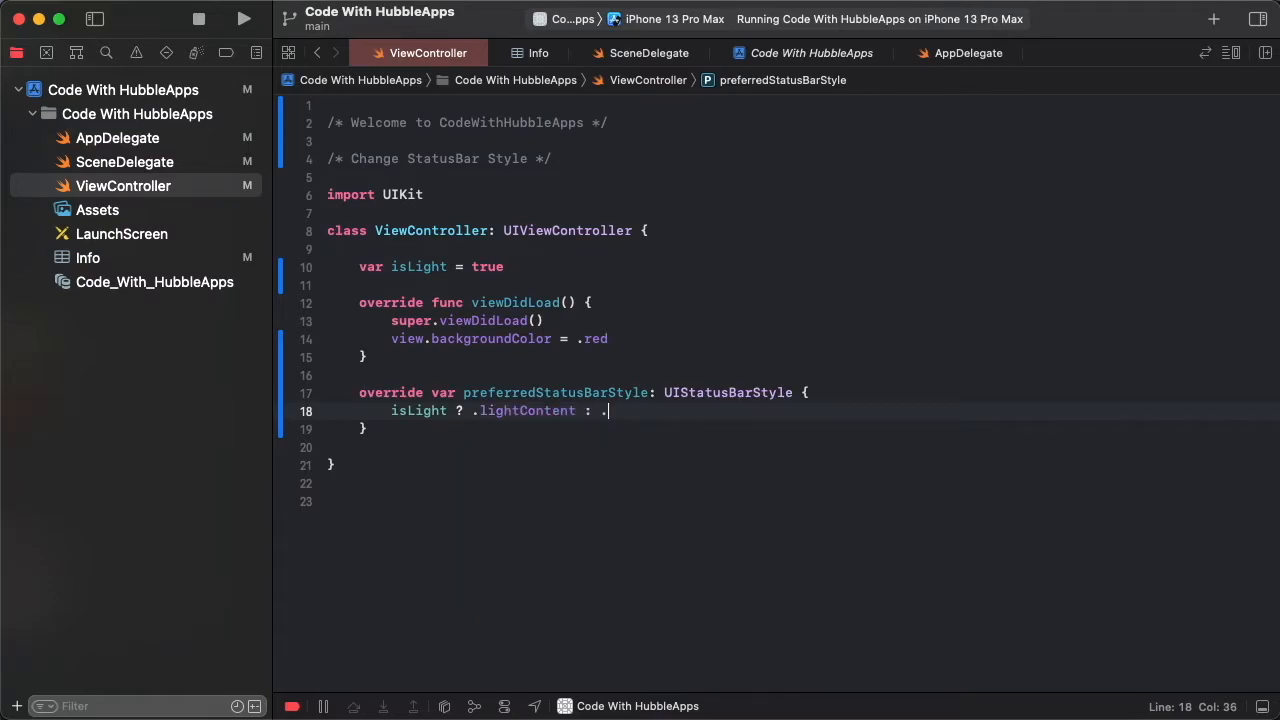
text(darkContent)
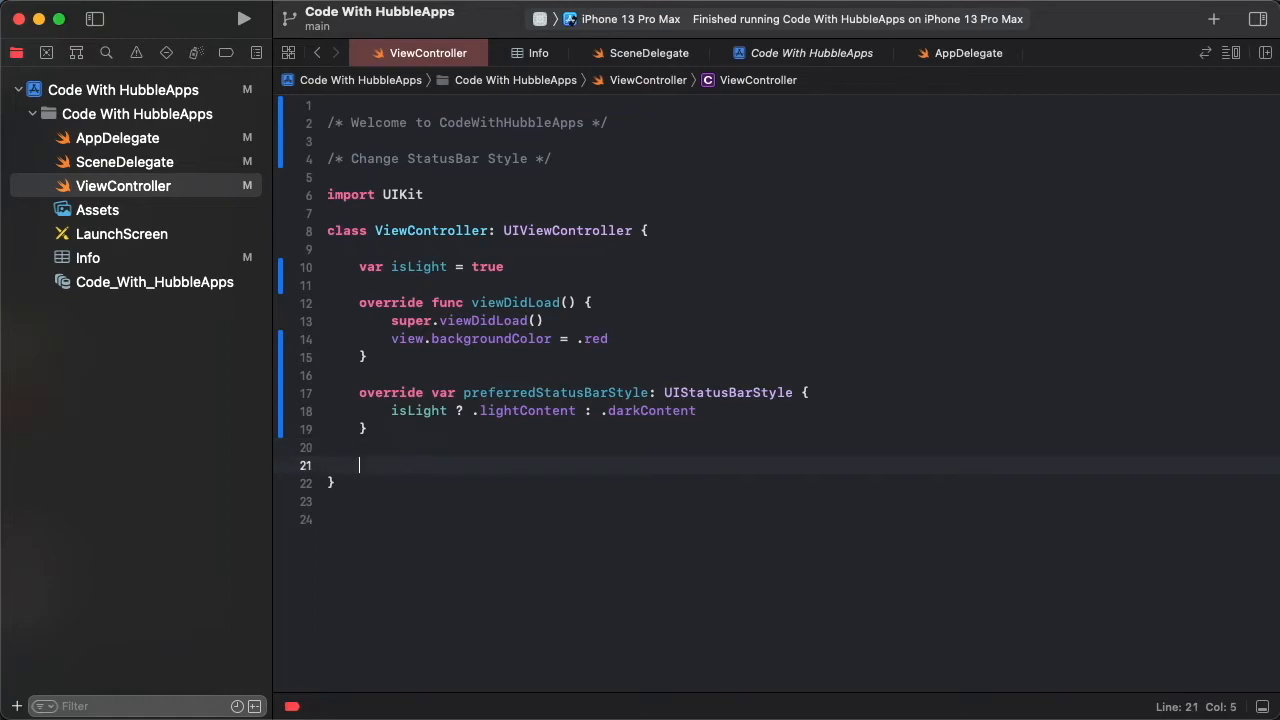
Insert the touchesBegan(_:with:) override with print("Click") in its body
text(to)
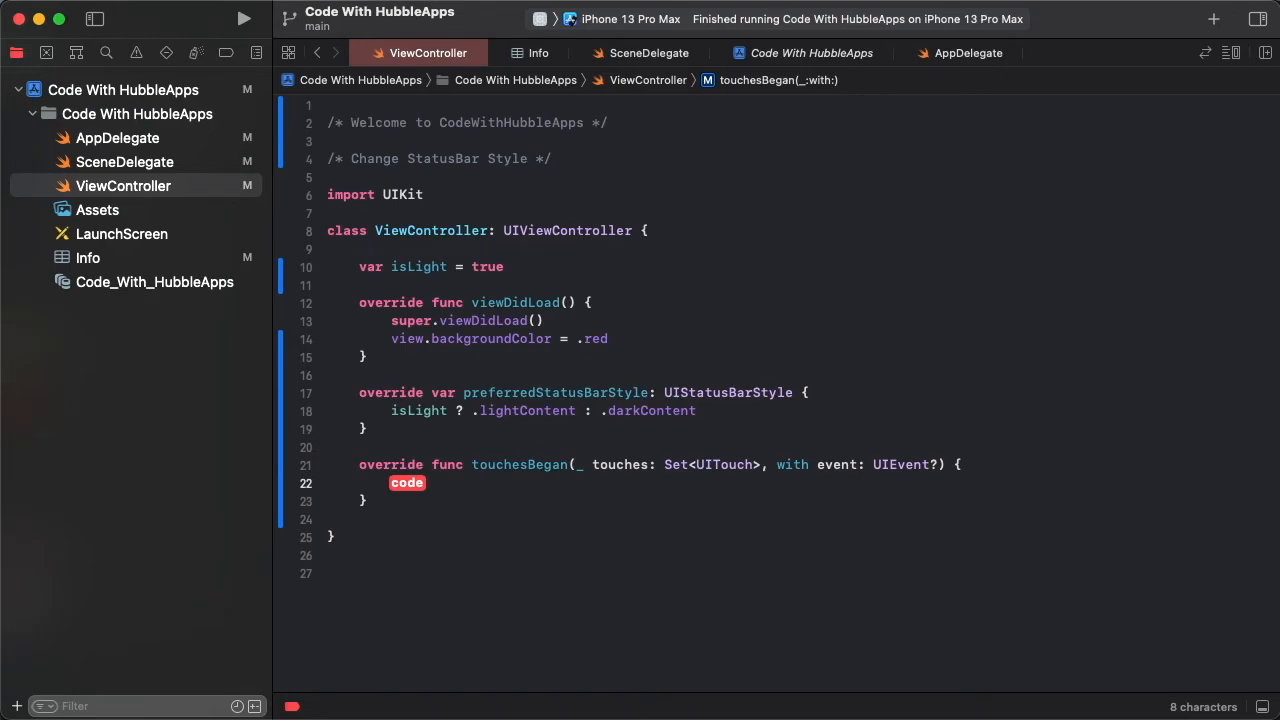
text(print(")
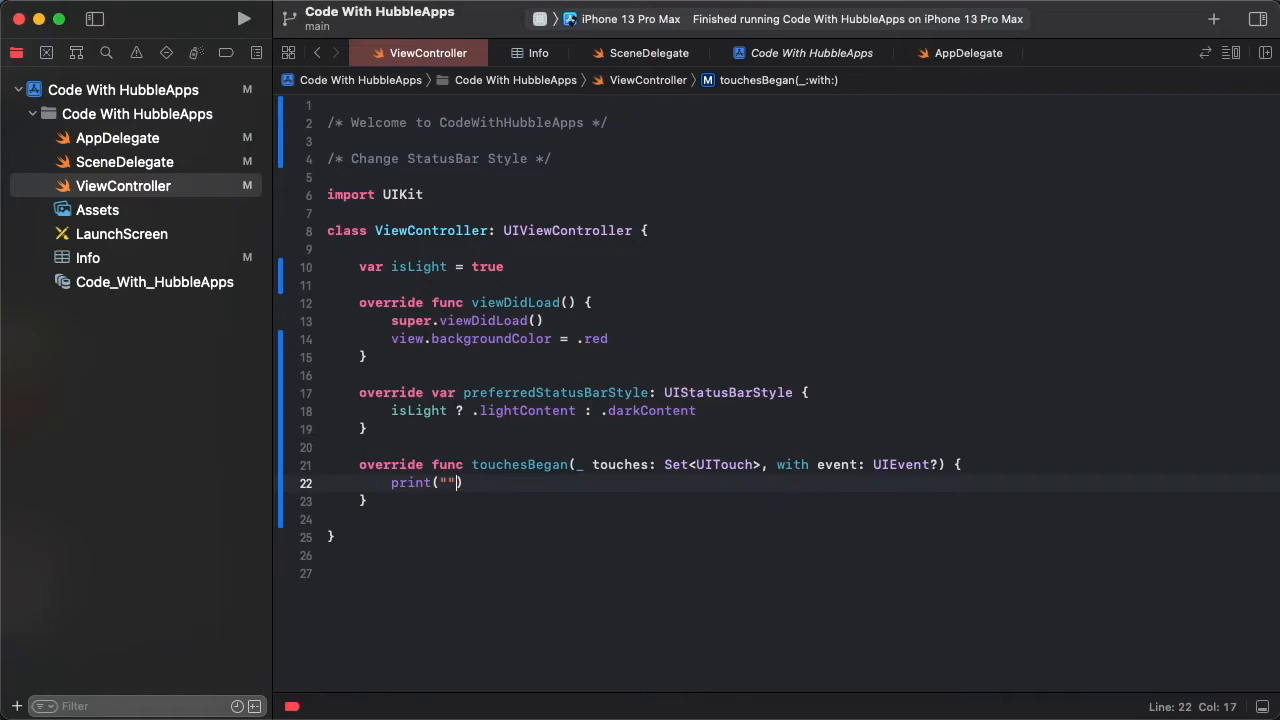
text(Click)
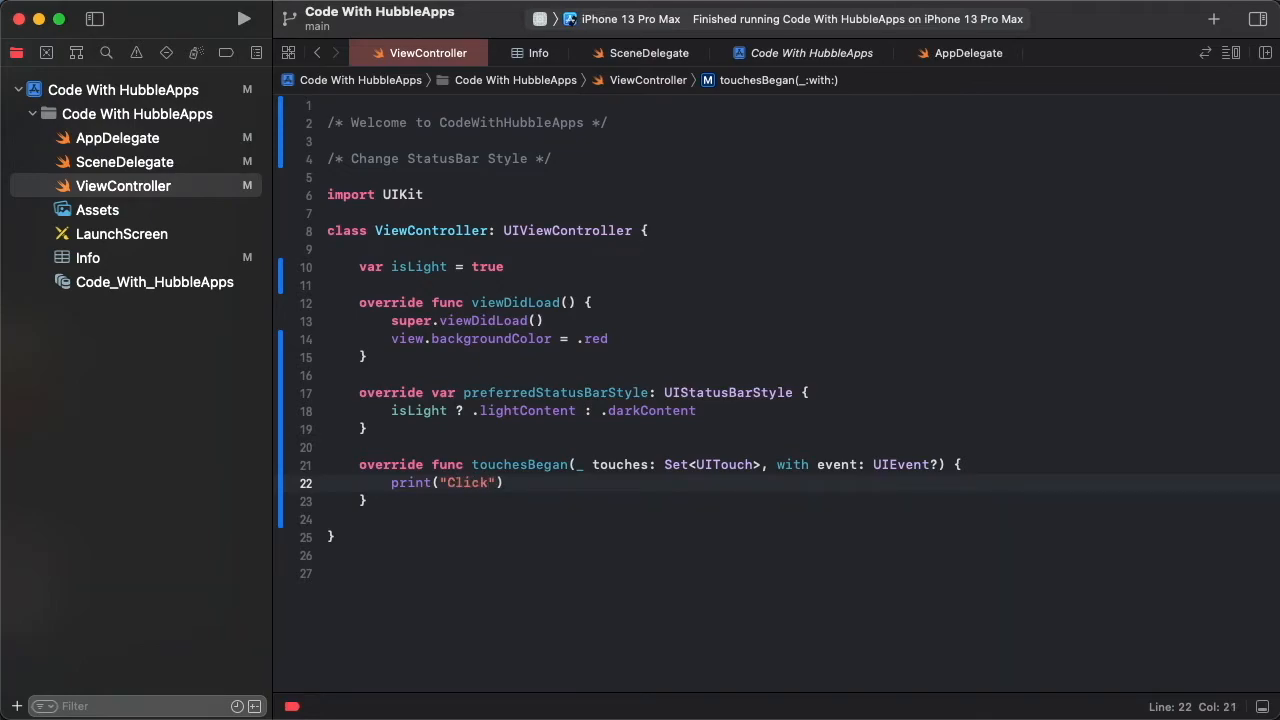
Run the app and tap the simulator screen to log "Click"
click(244, 18)
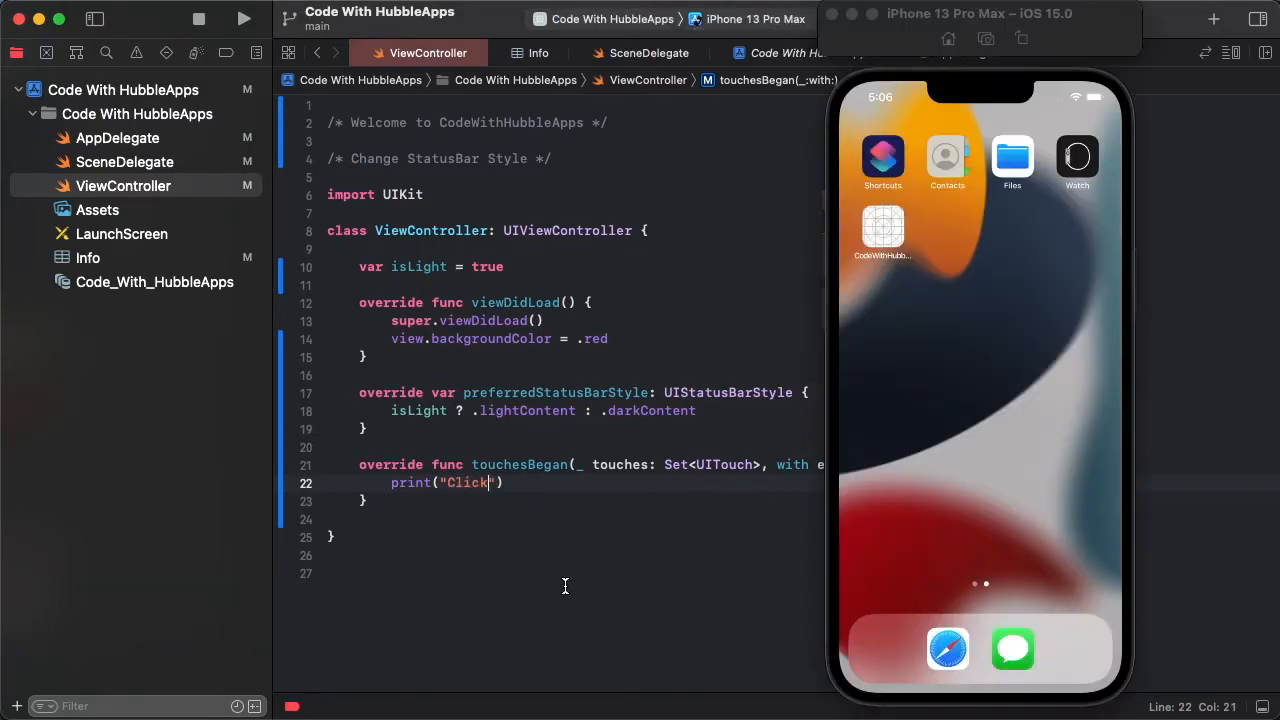
click(244, 18)
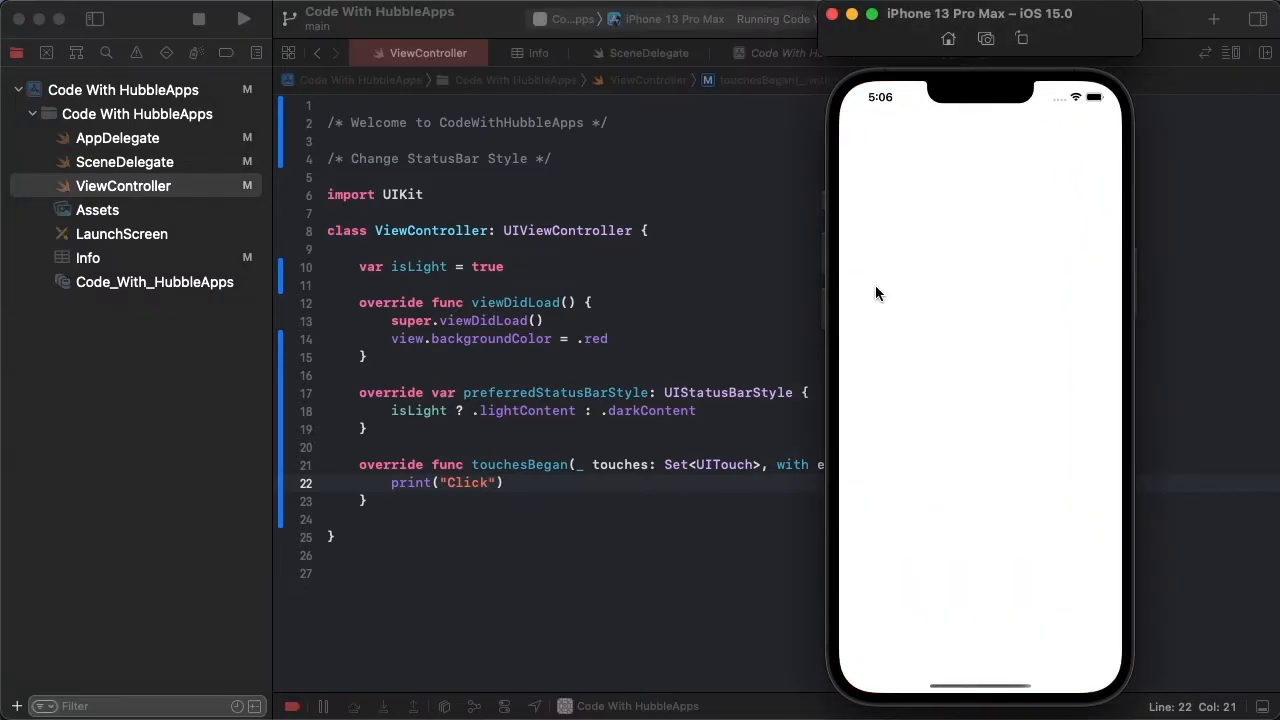
click(940, 291)
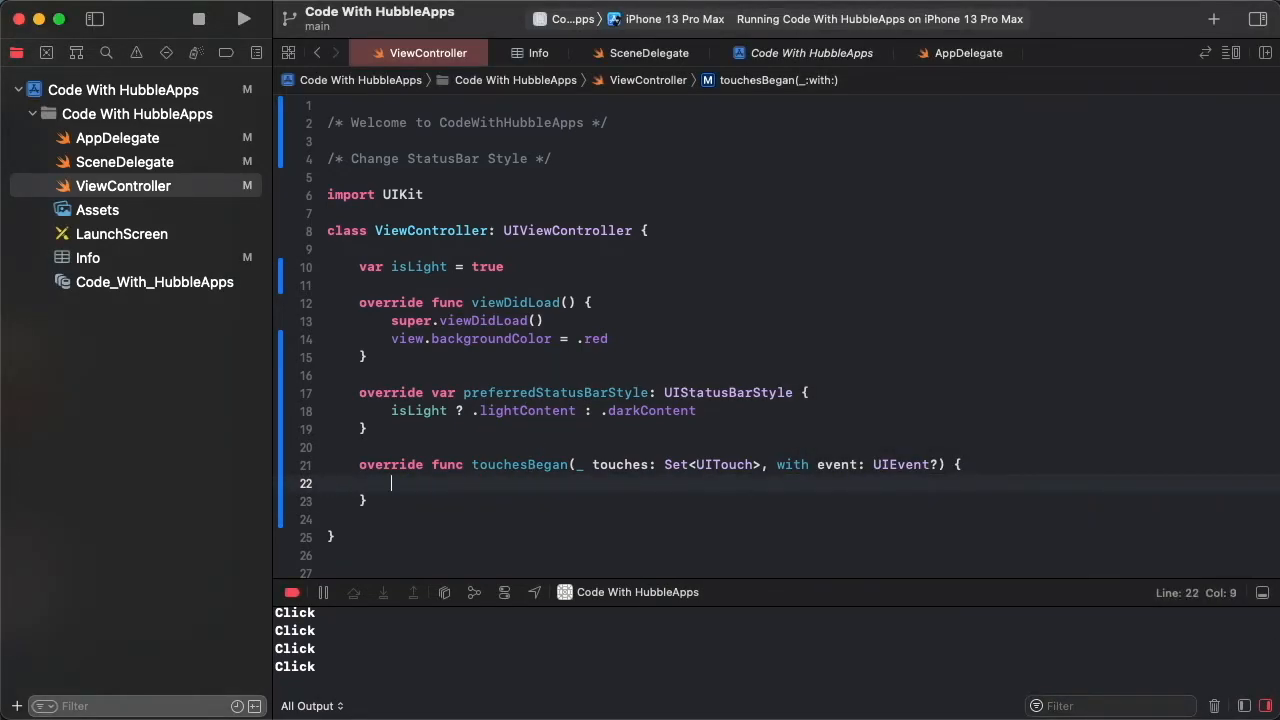
Make touchesBegan call isLight.toggle() and setNeedsStatusBarAppearanceUpdate()
text(isLight)
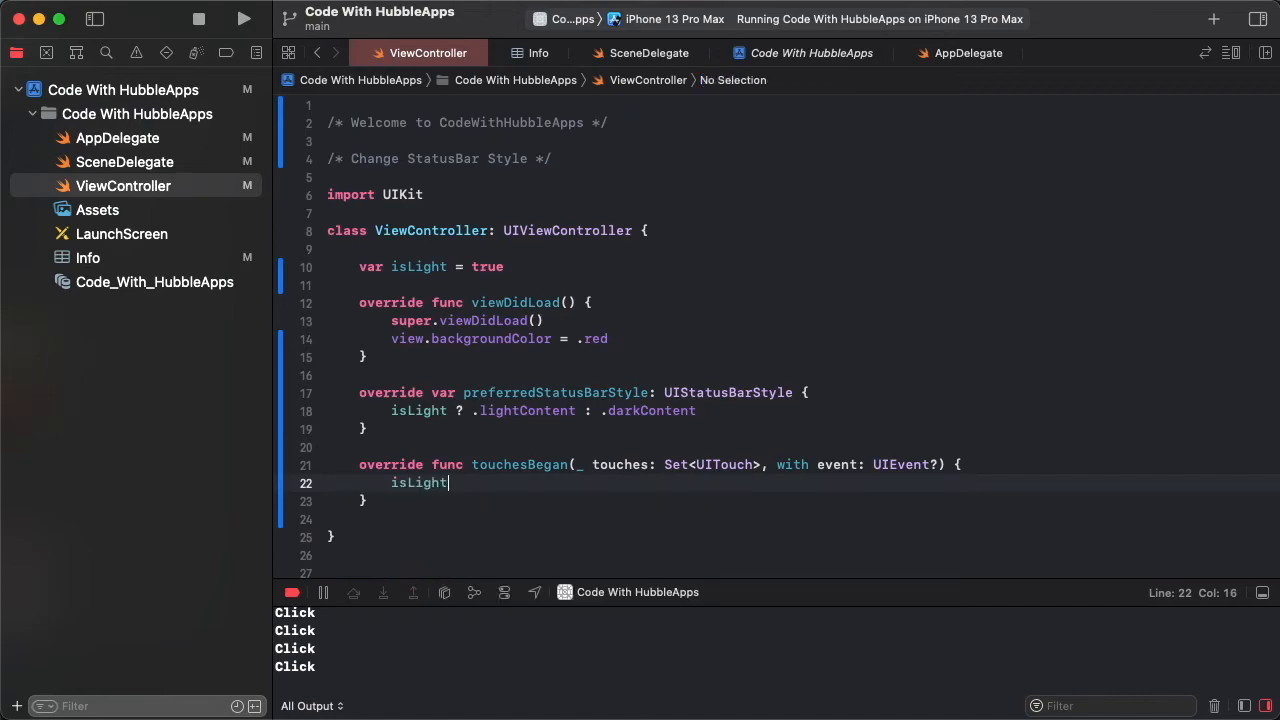
text(.toggle())
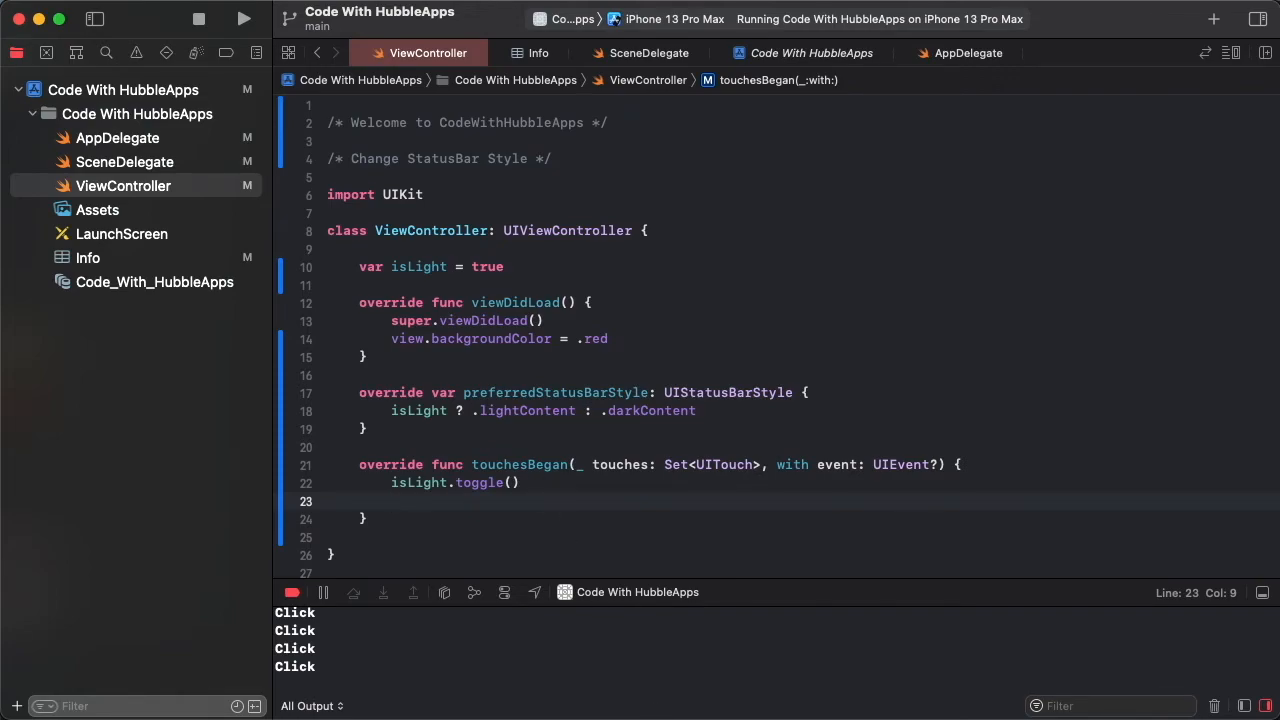
text(setNedd)
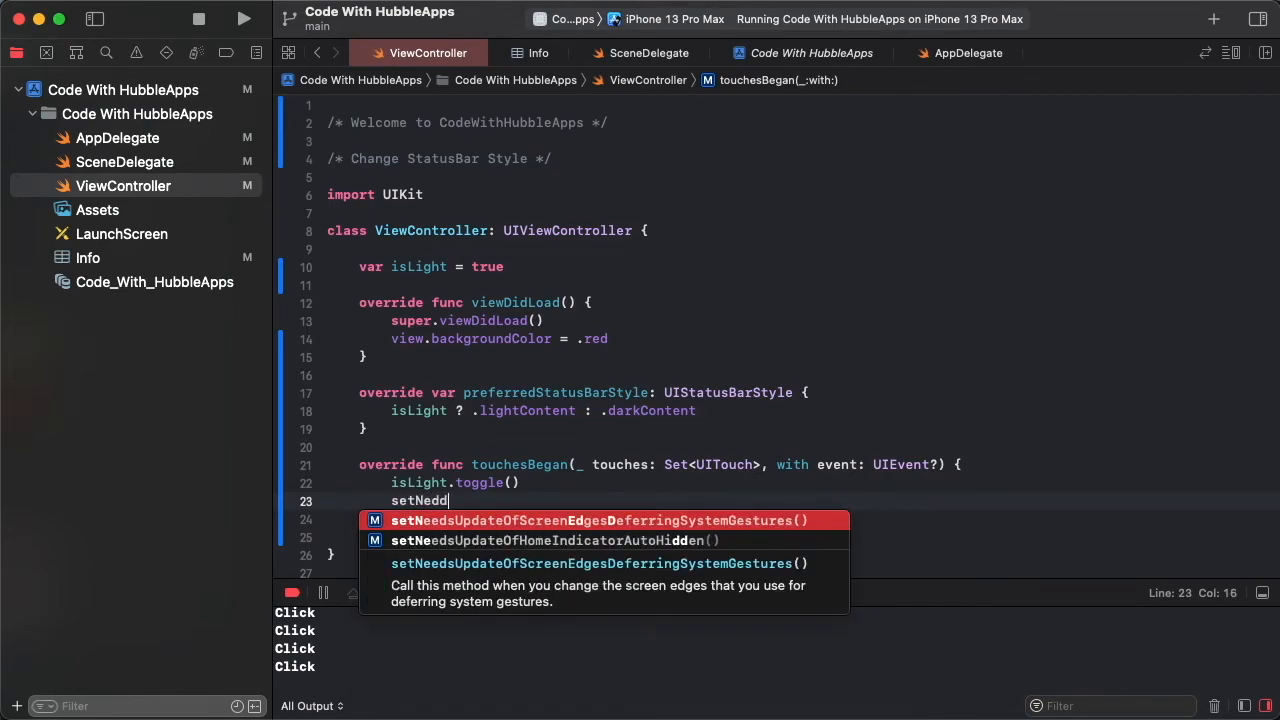
key(backspace)
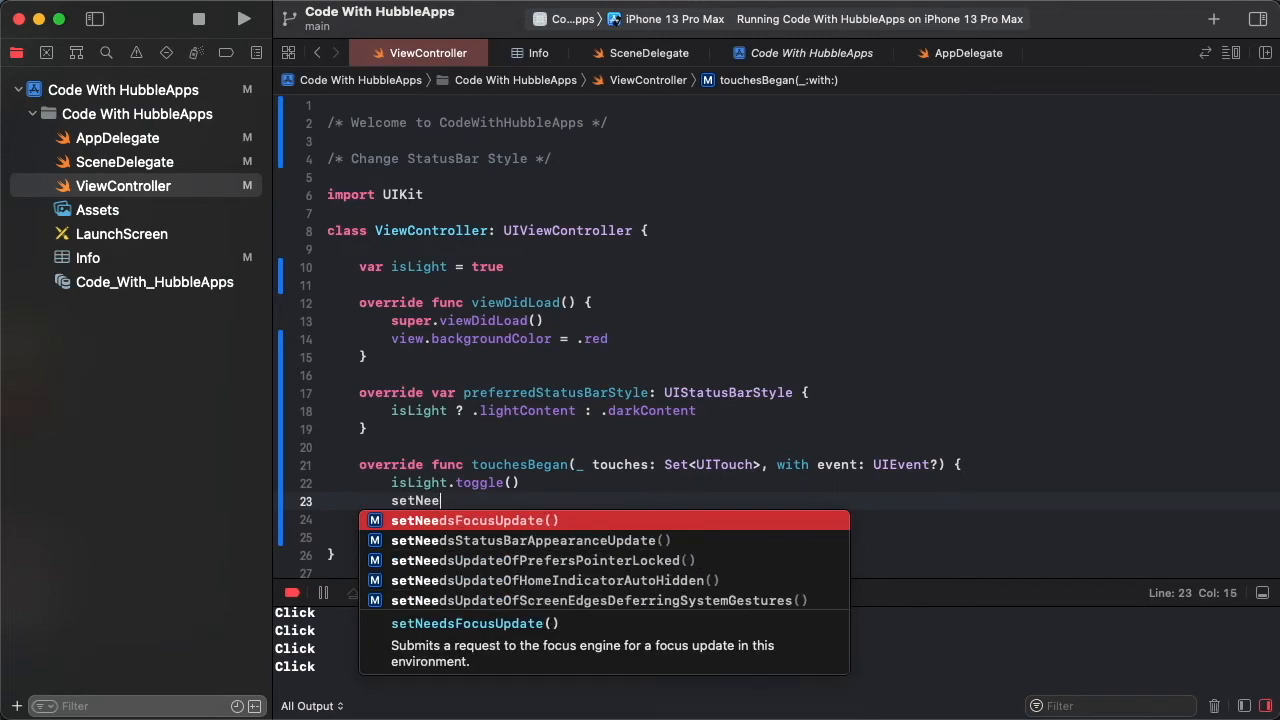
text(dS)
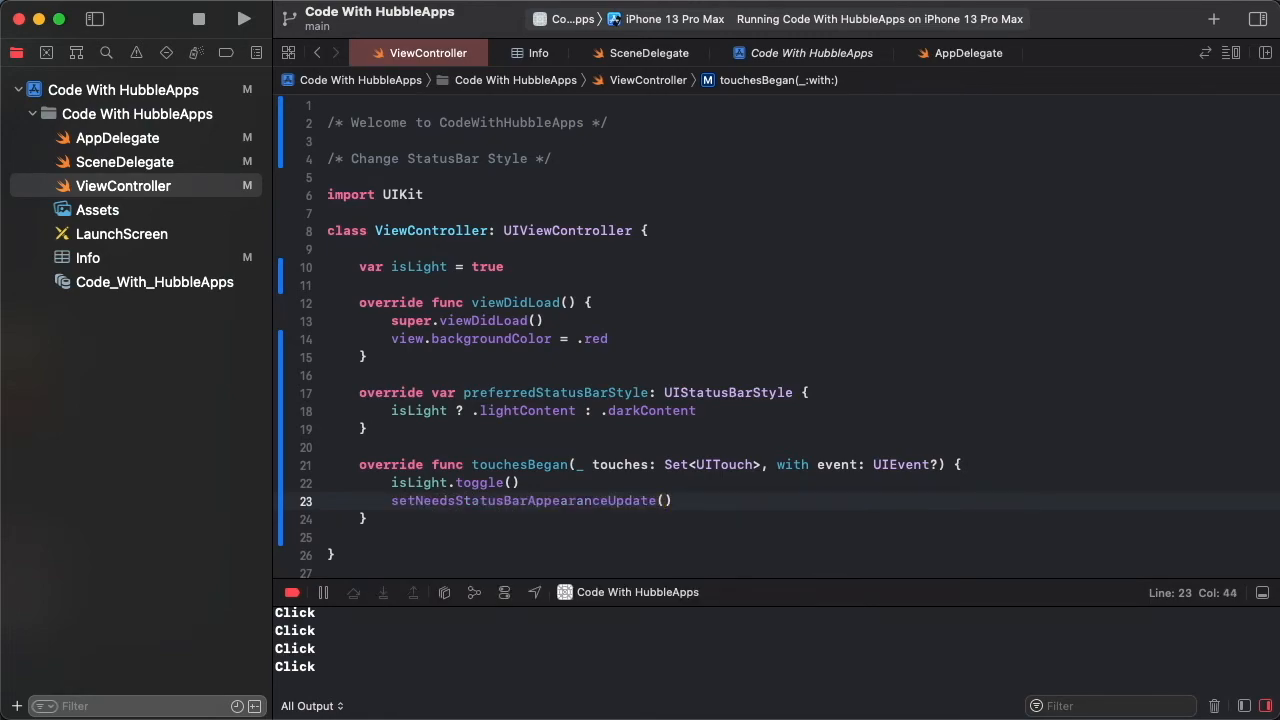
Start rebuilding and running the app
click(244, 18)
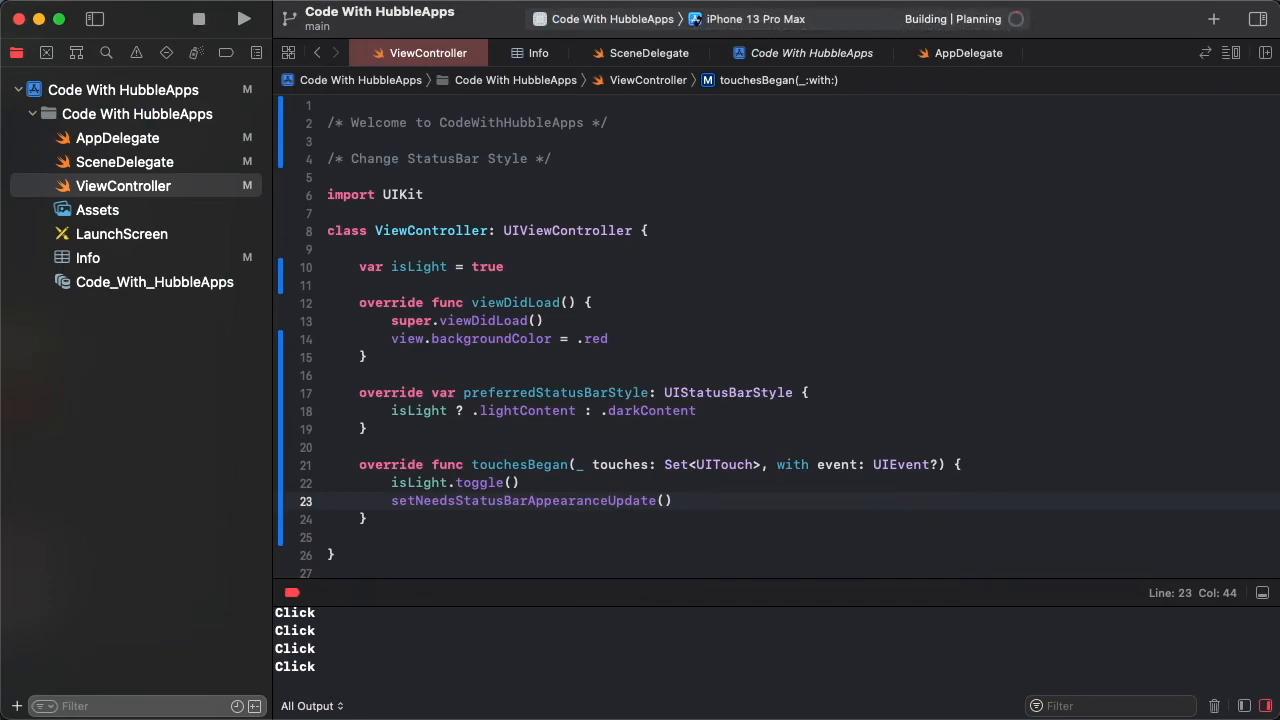
Launch the rebuilt app and tap the red screen to toggle the status bar
click(244, 18)
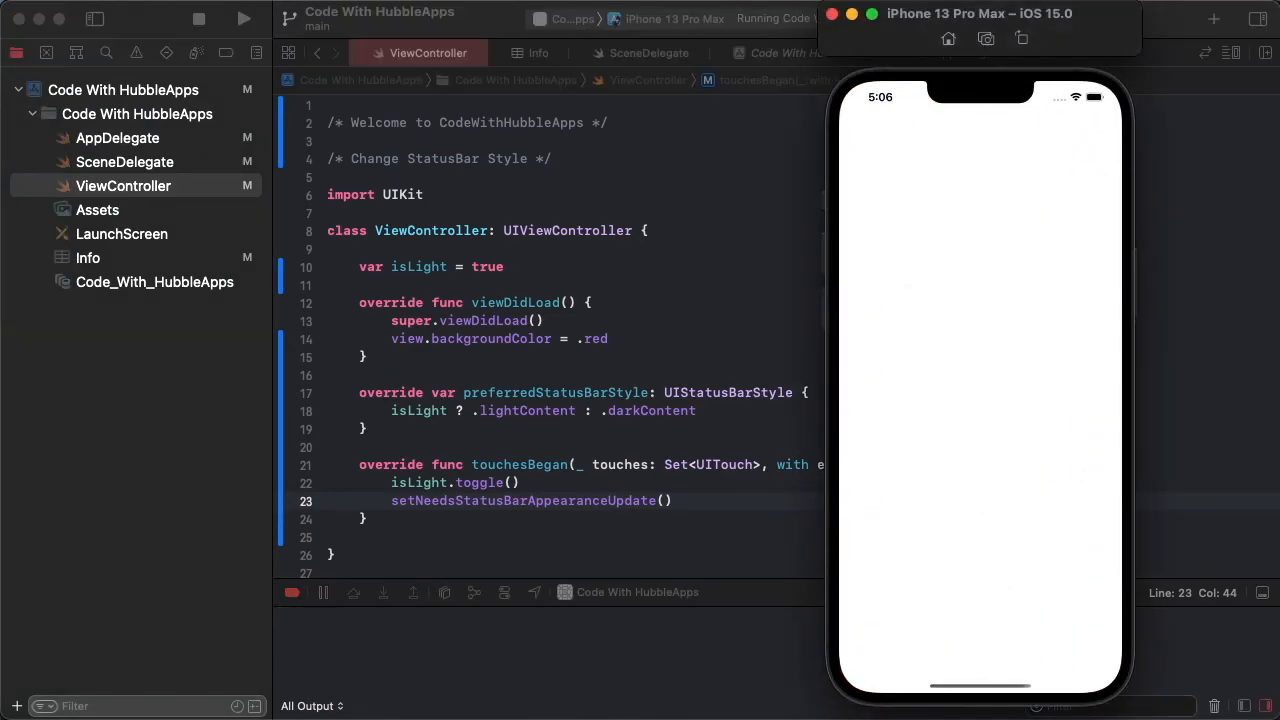
click(1034, 372)
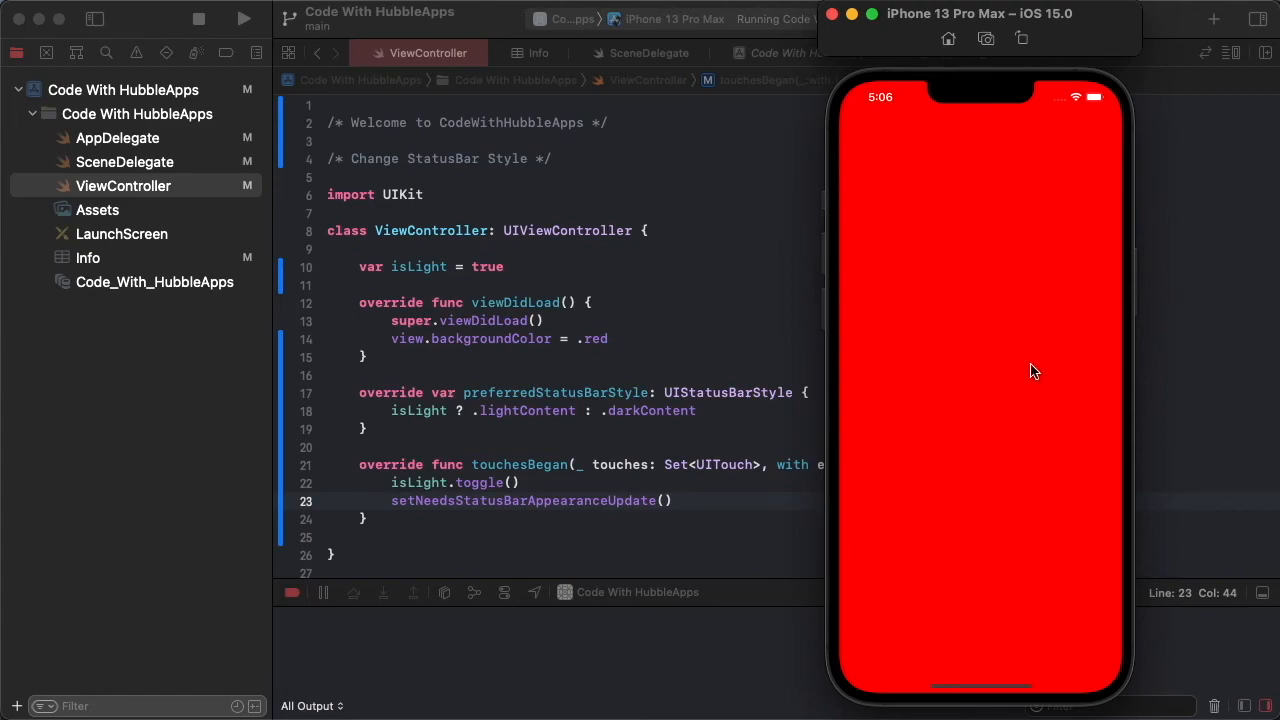
mouse_move(879, 108)
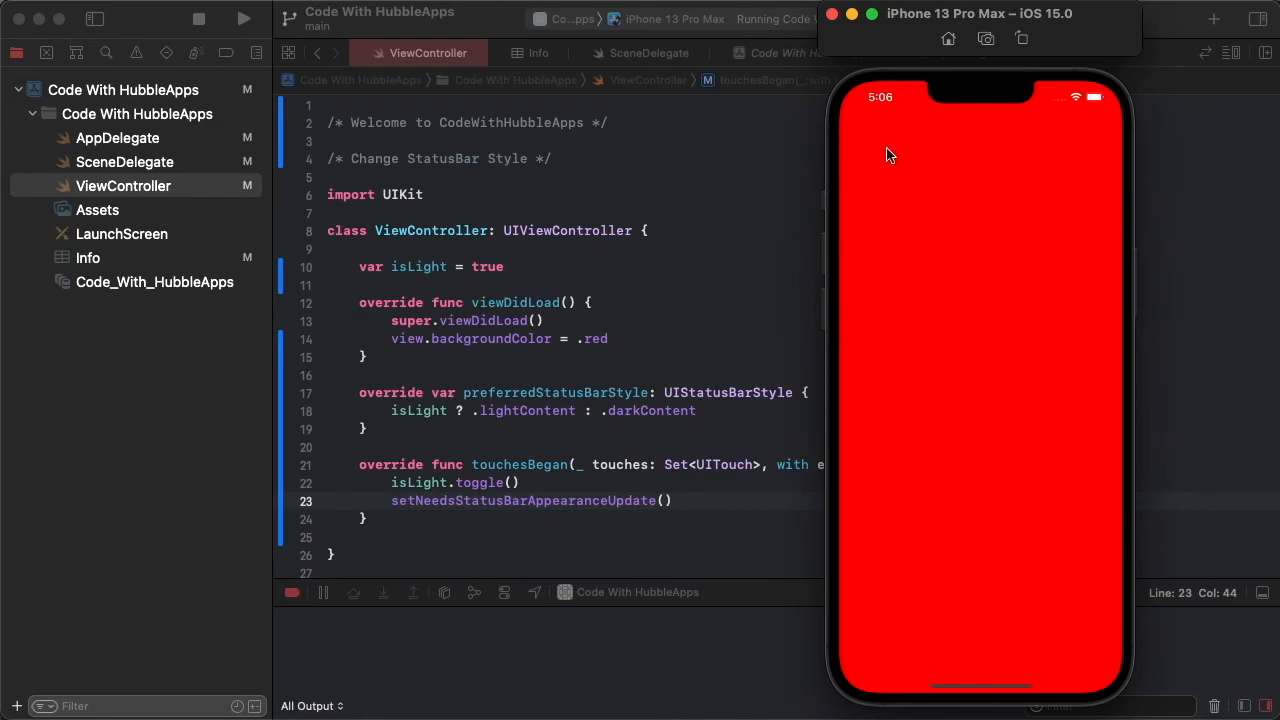
mouse_move(765, 218)
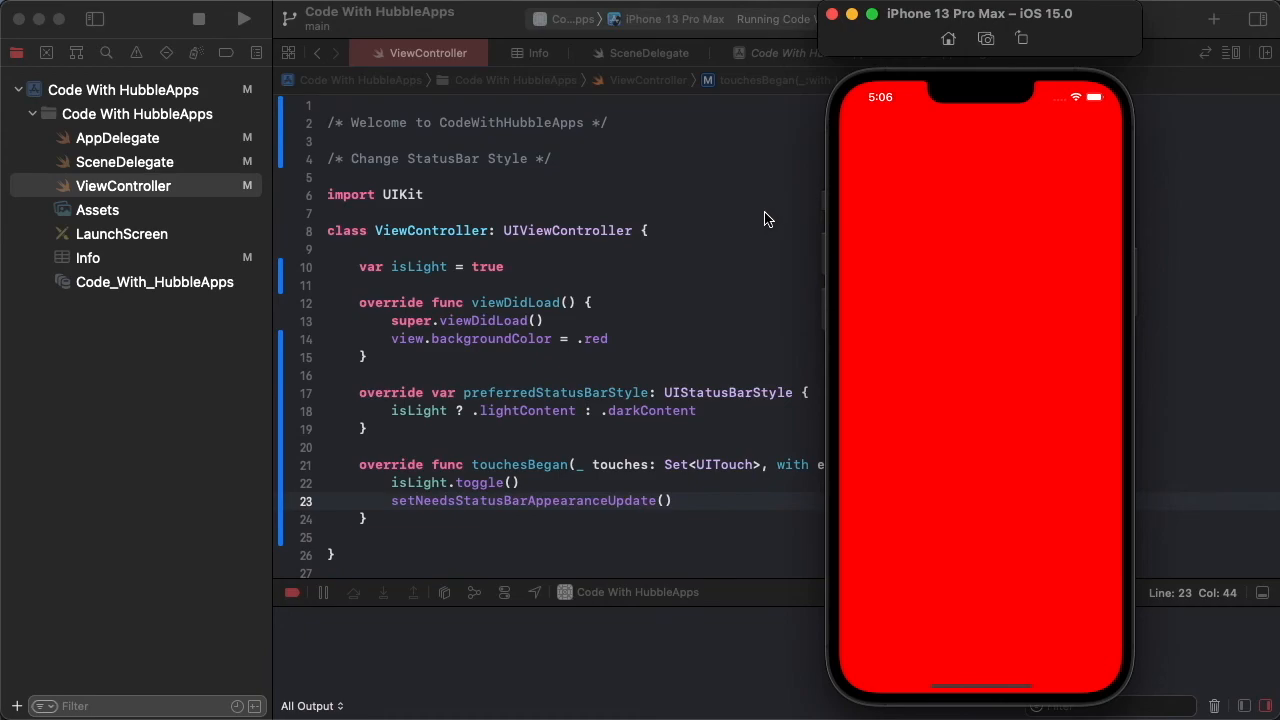